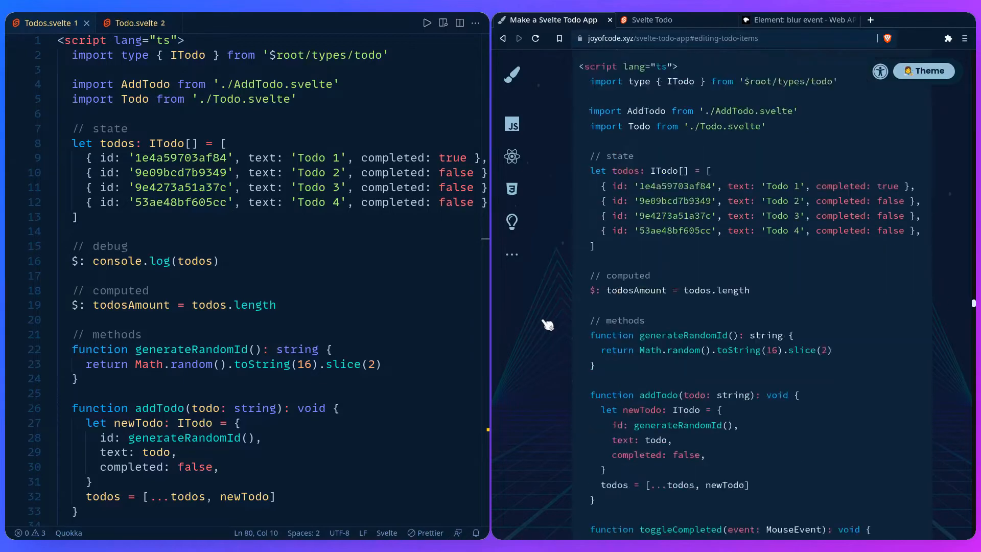
Step: Scroll the tutorial to the editTodo function and the Todo component markup
scroll("down", 3)
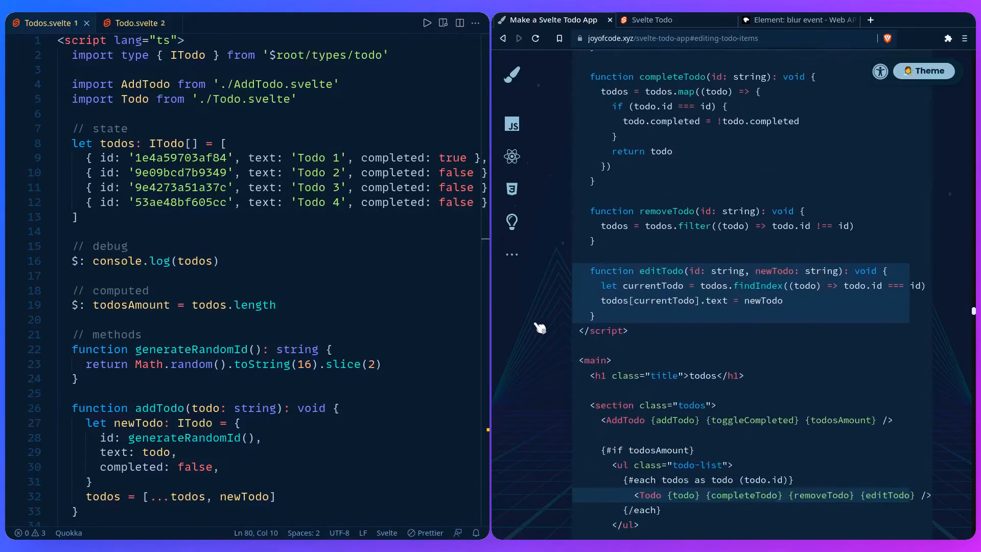
mouse_move(560, 306)
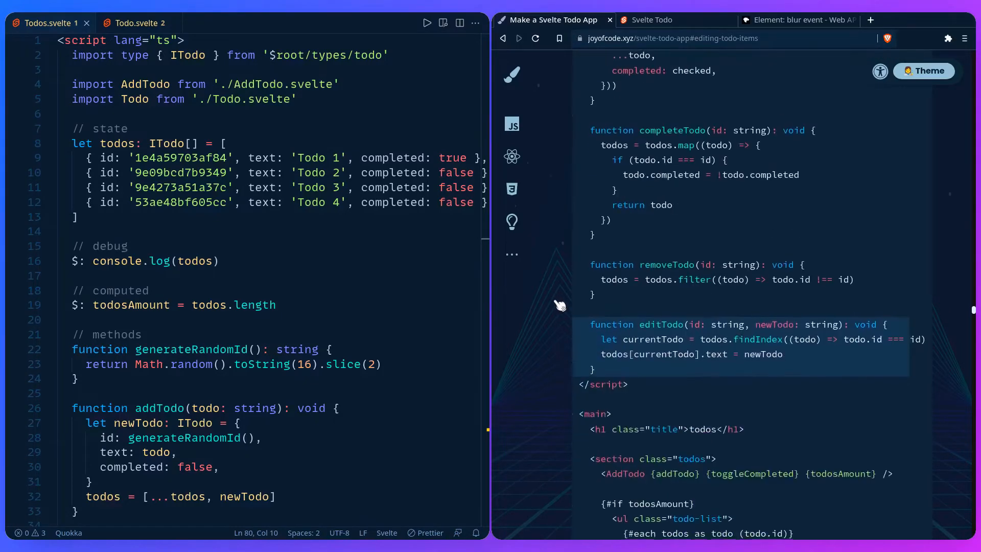
scroll("down", 3)
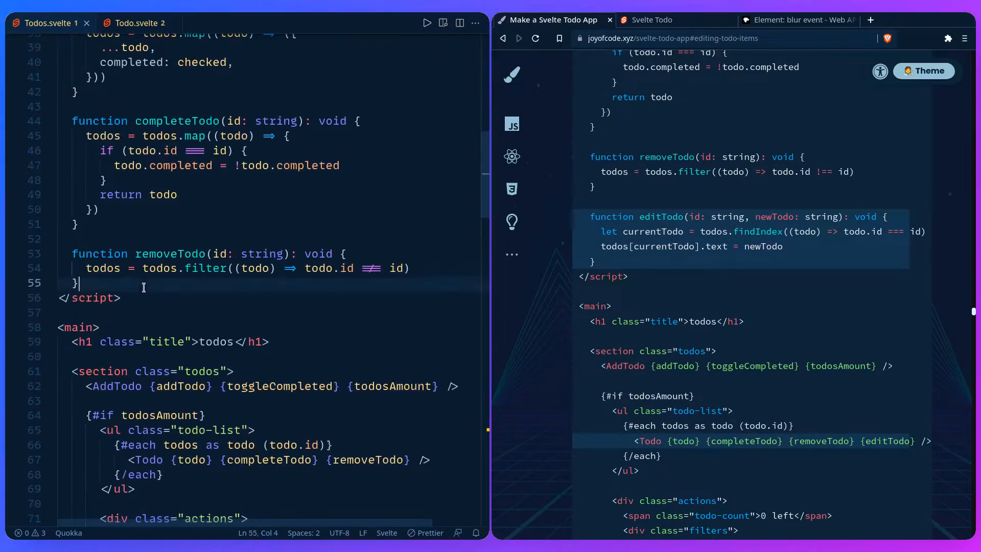
Step: Declare editTodo(id: string, newTodo) finding currentTodo via todos.findIndex by id
type("fun")
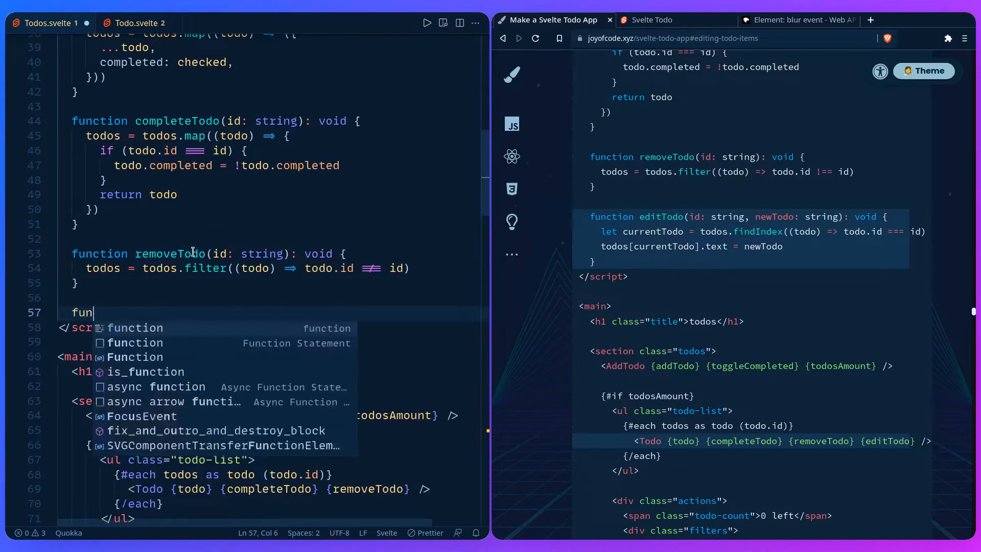
type("ction editTodo(")
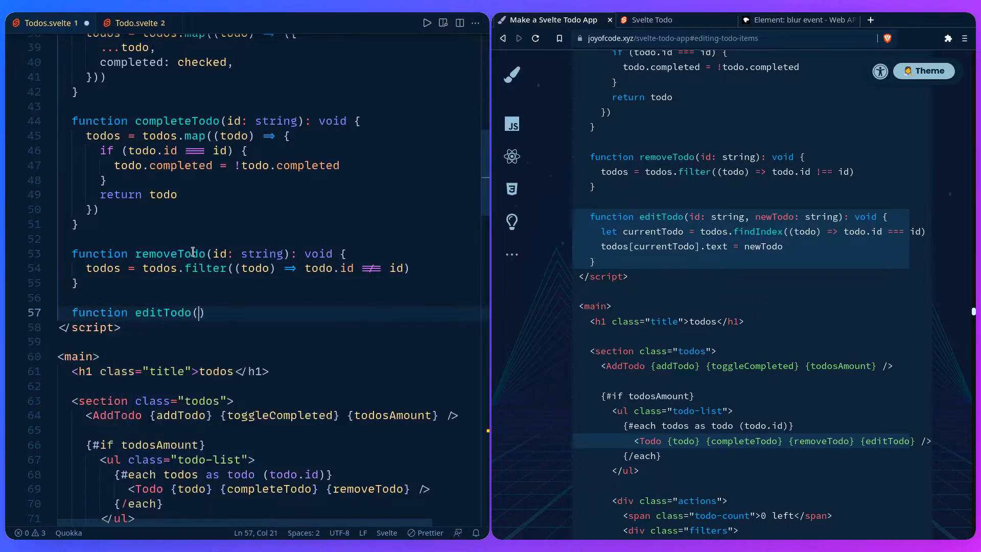
type("id: string, newTOdo")
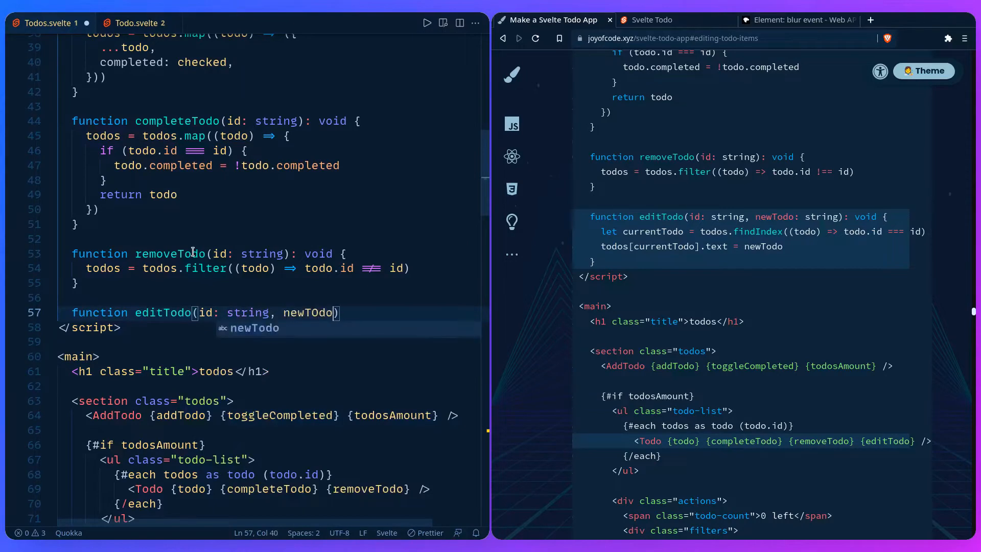
type(": string")
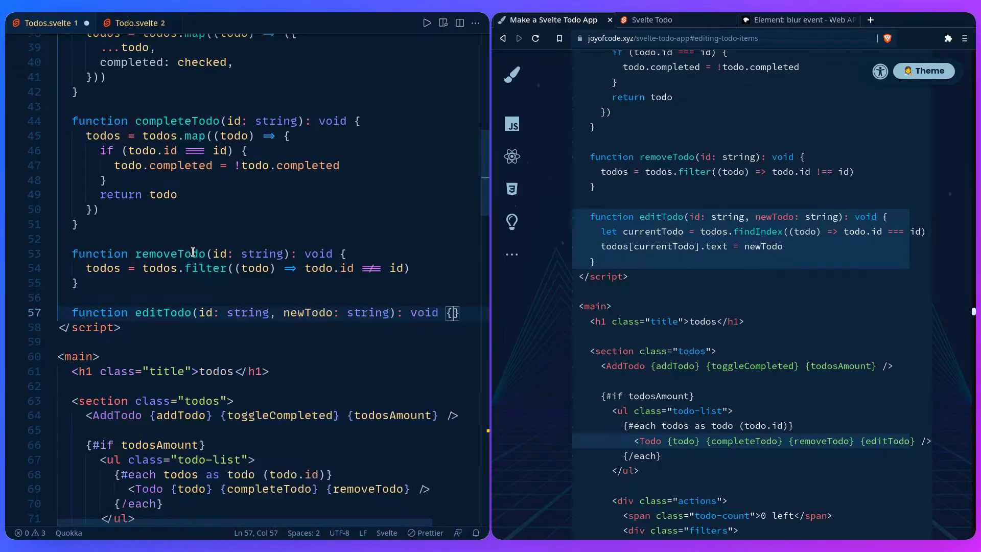
type("let cur")
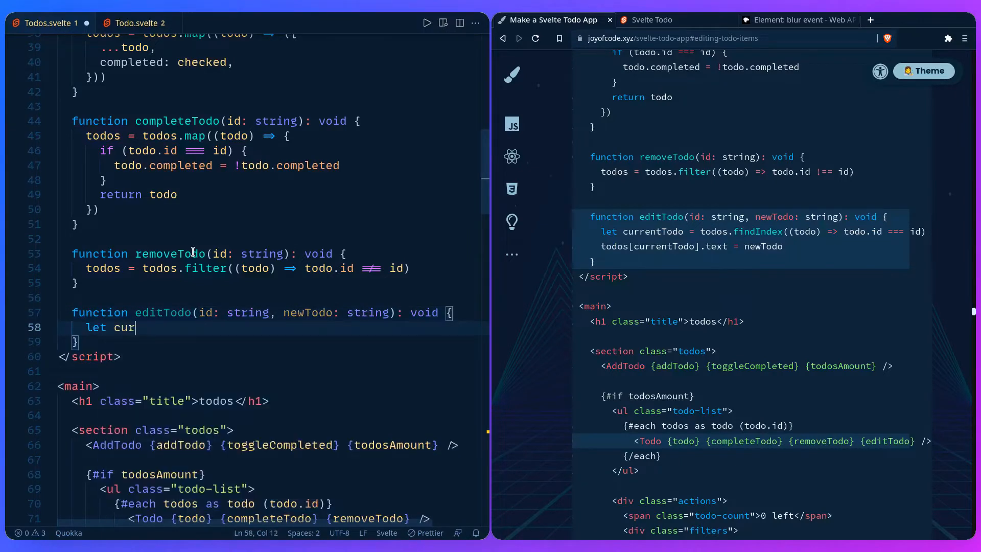
type("rentTodo =")
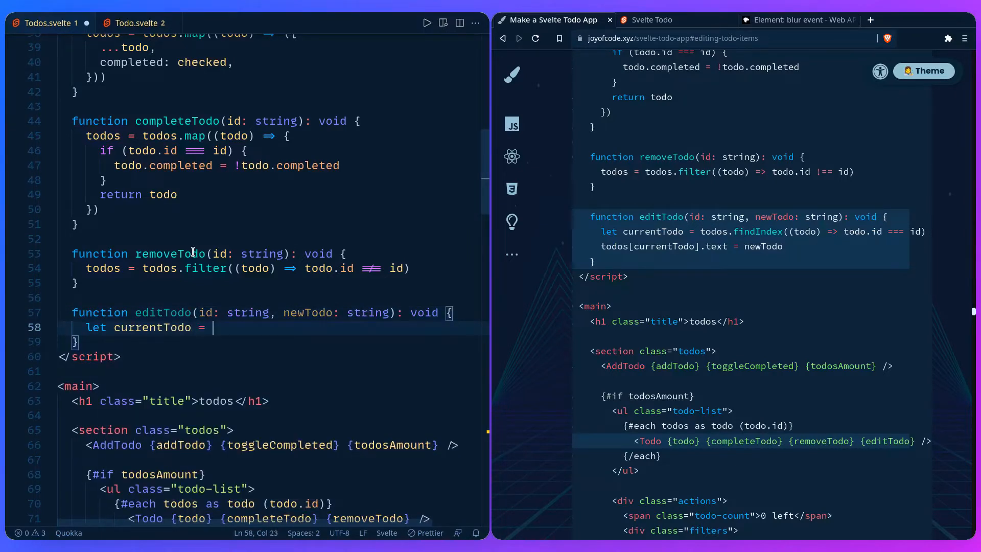
type("todos.find")
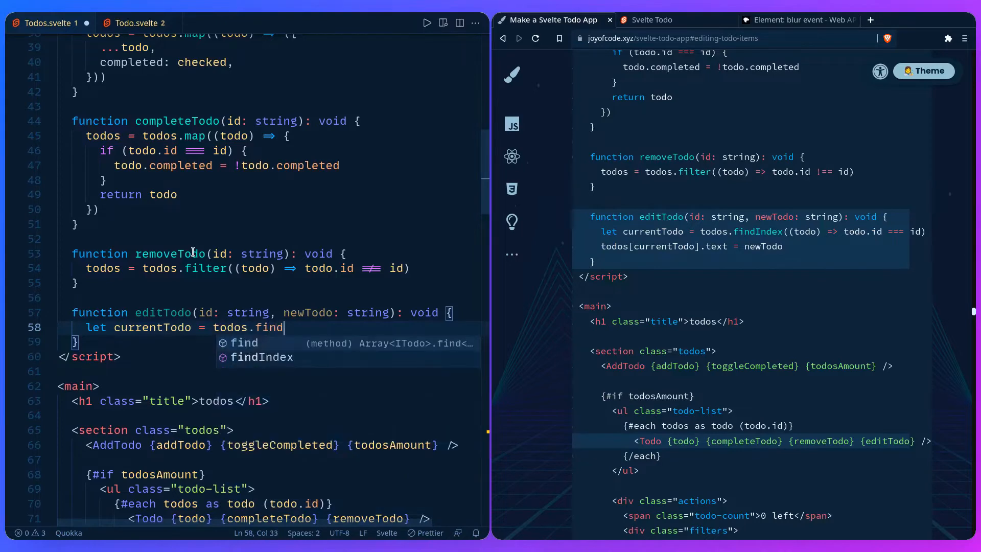
type("Index")
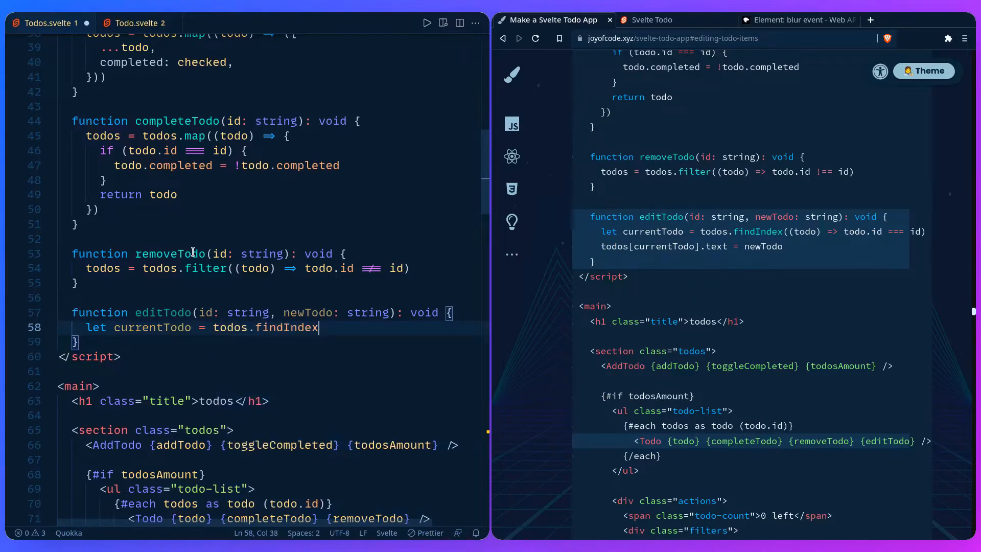
type("(todo =>")
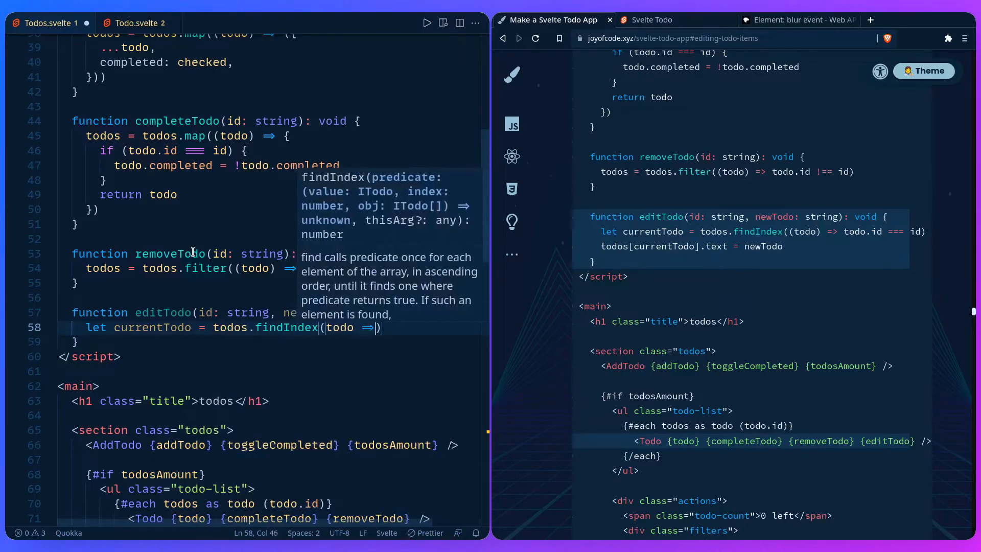
type("todo.id")
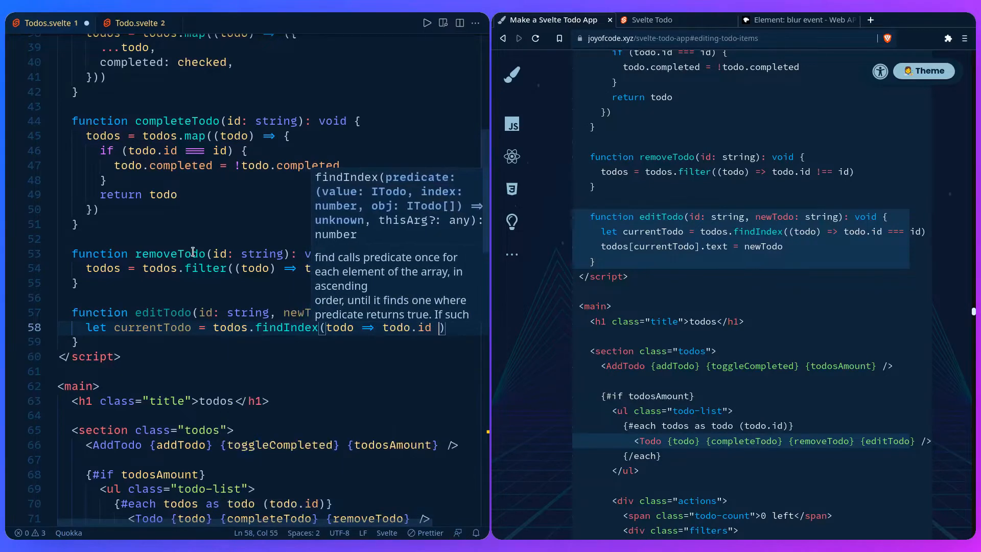
type("=== id)")
type("todos")
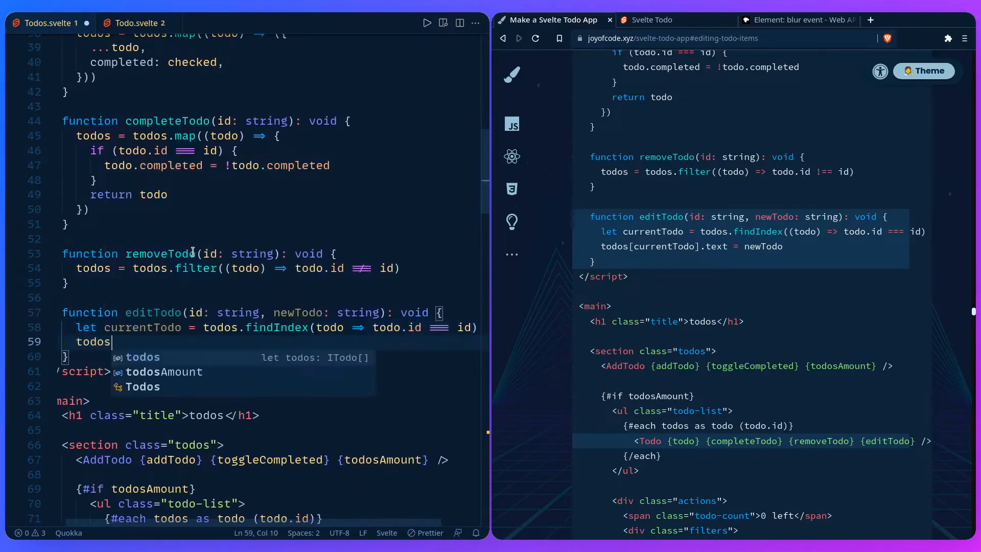
Step: Assign todos[currentTodo].text = newTodo inside editTodo
type("[current")
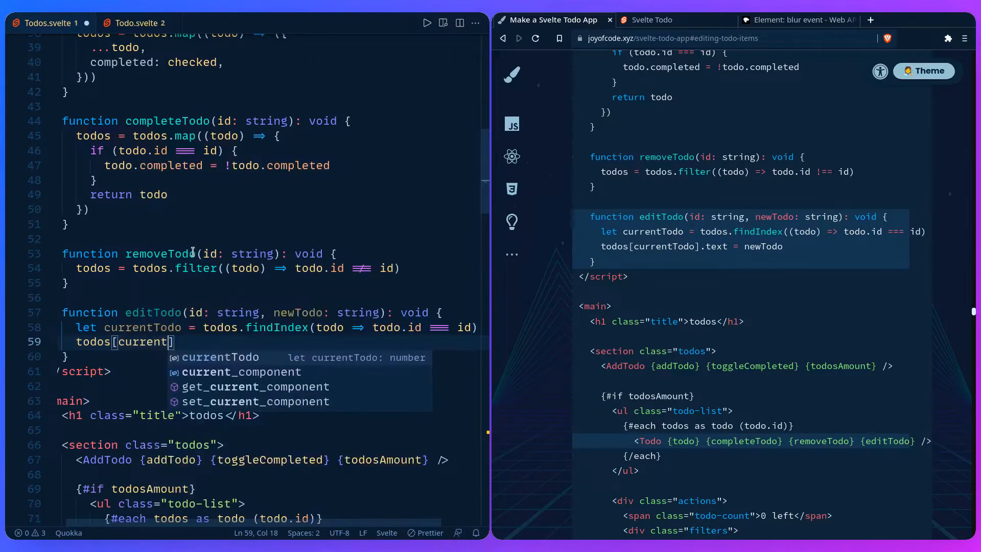
type("Todo].t")
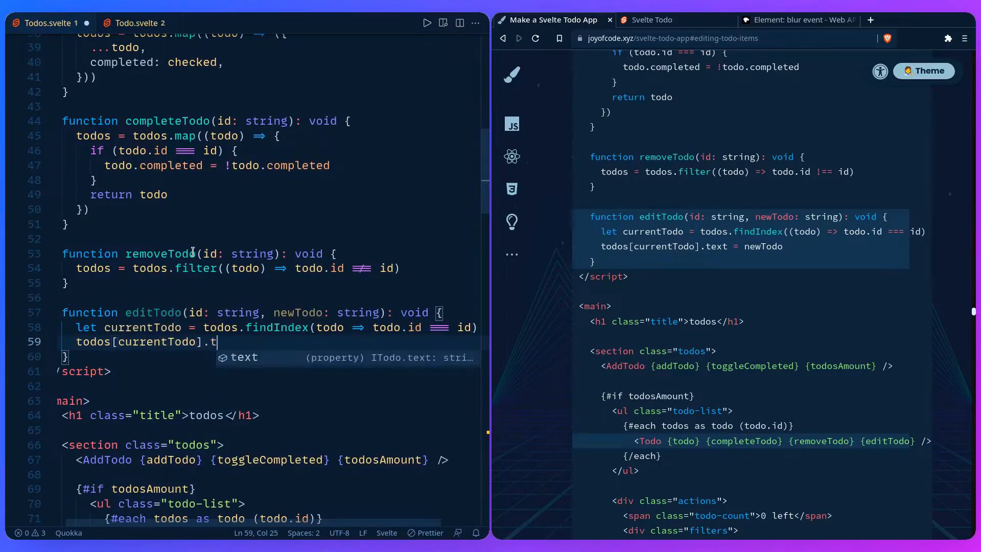
type("ext = new")
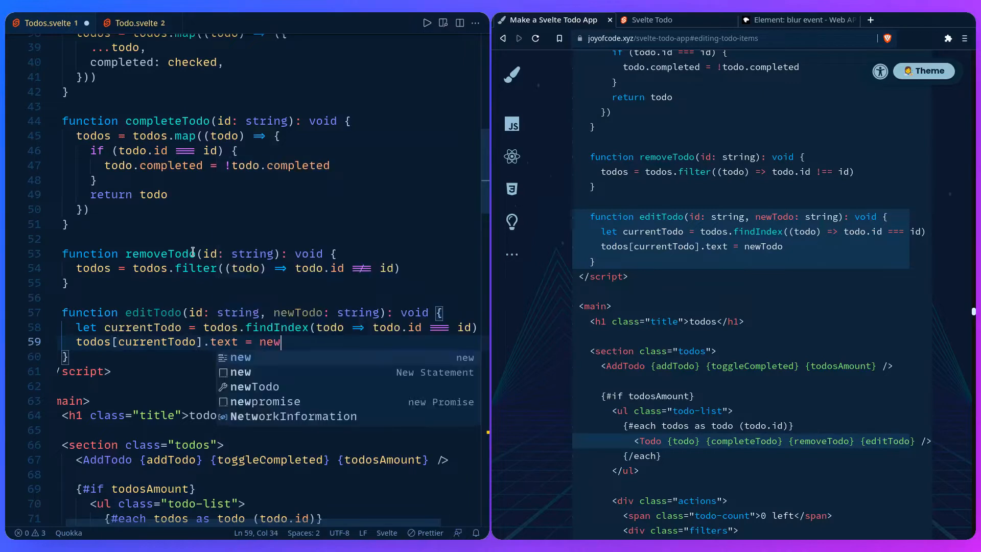
type("Todo")
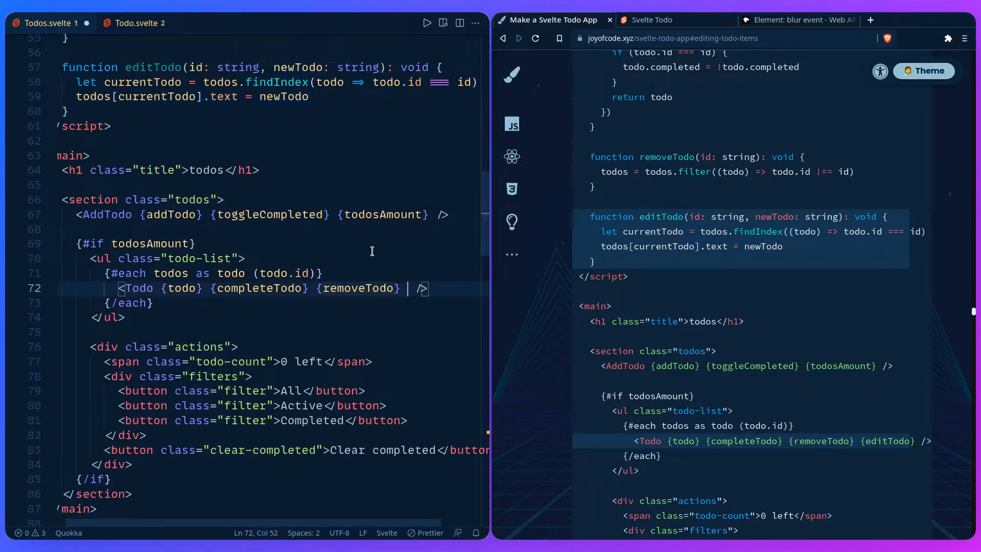
Step: Add {editTodo} after {removeTodo} on the <Todo> line in the #each block
type("{editTodo}")
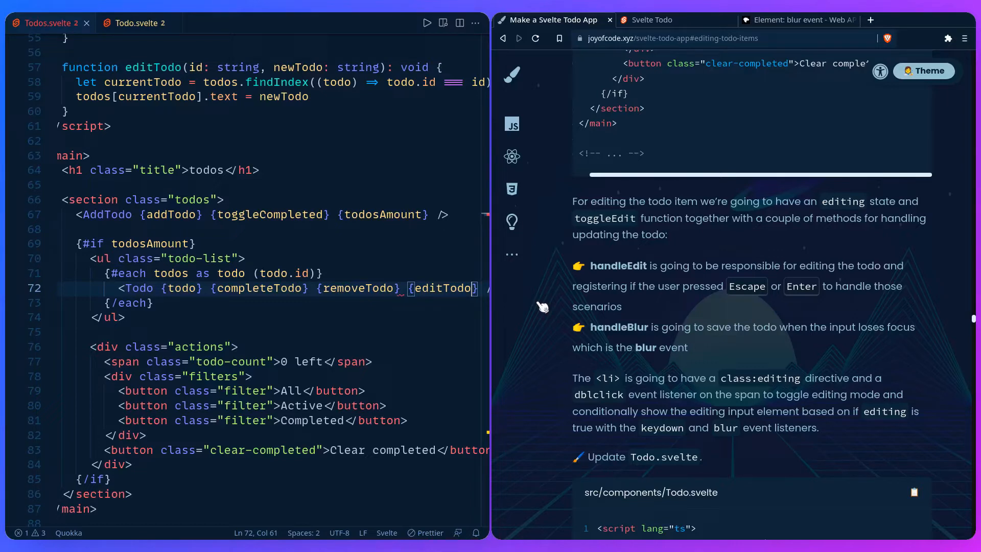
mouse_move(536, 300)
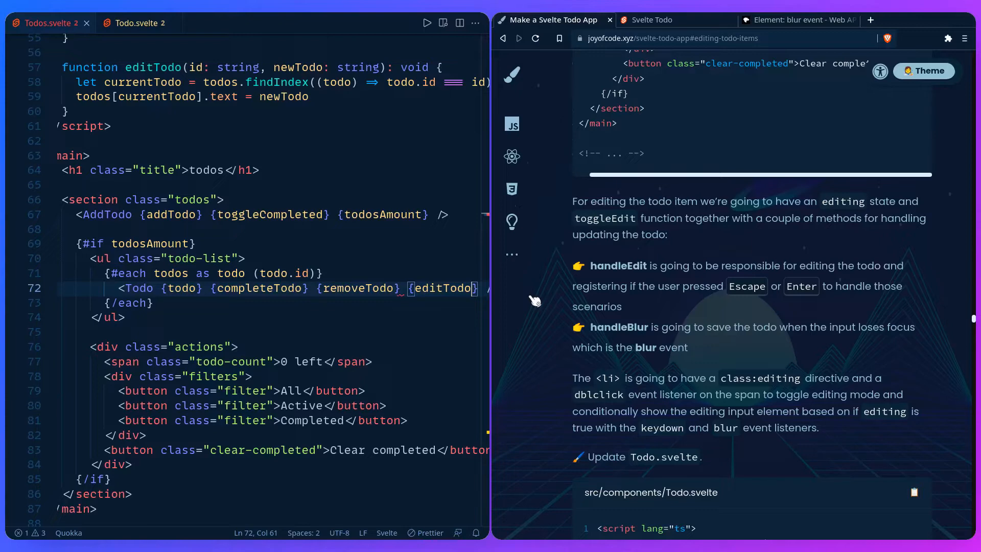
Step: Check the MDN 'Element: blur event' page, then return to the tutorial
left_click(797, 20)
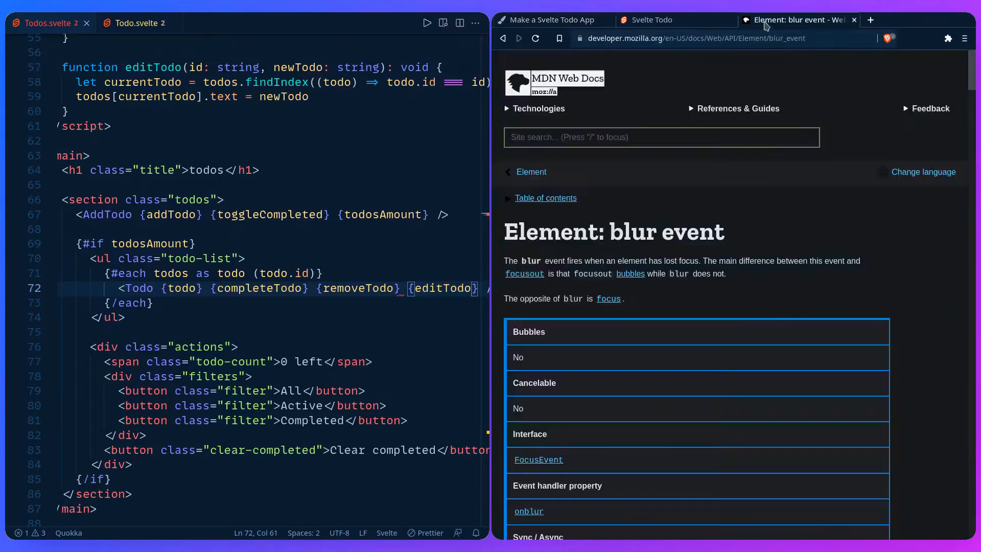
mouse_move(640, 222)
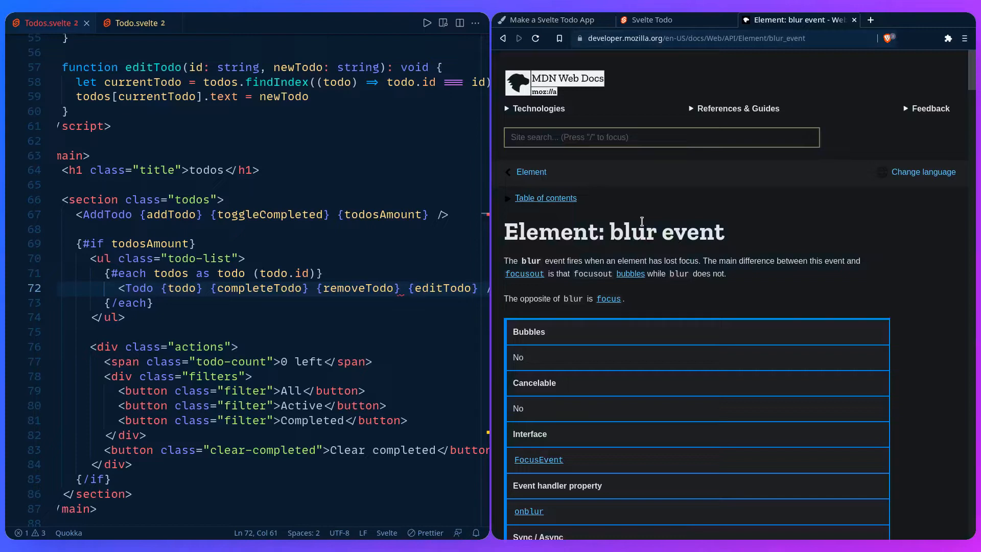
left_click(550, 19)
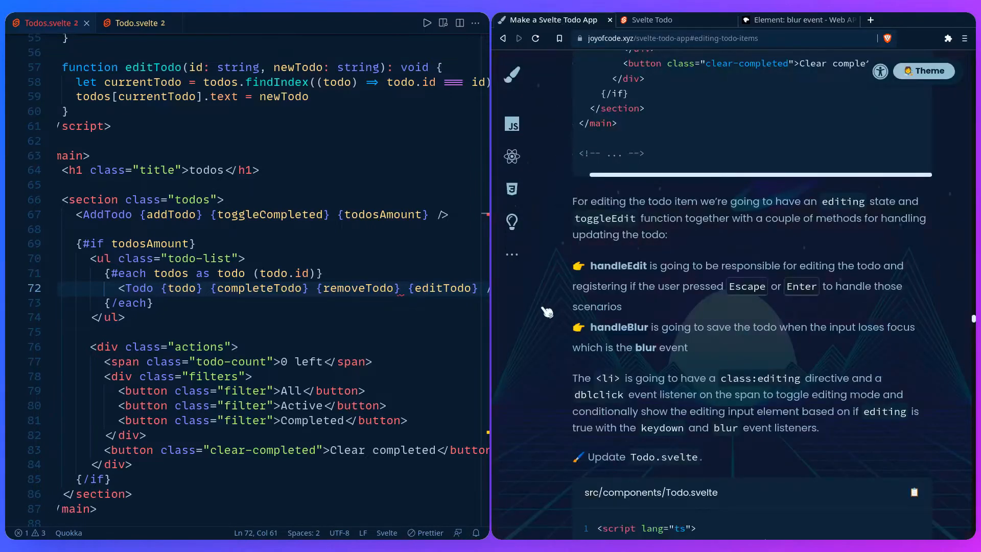
mouse_move(539, 303)
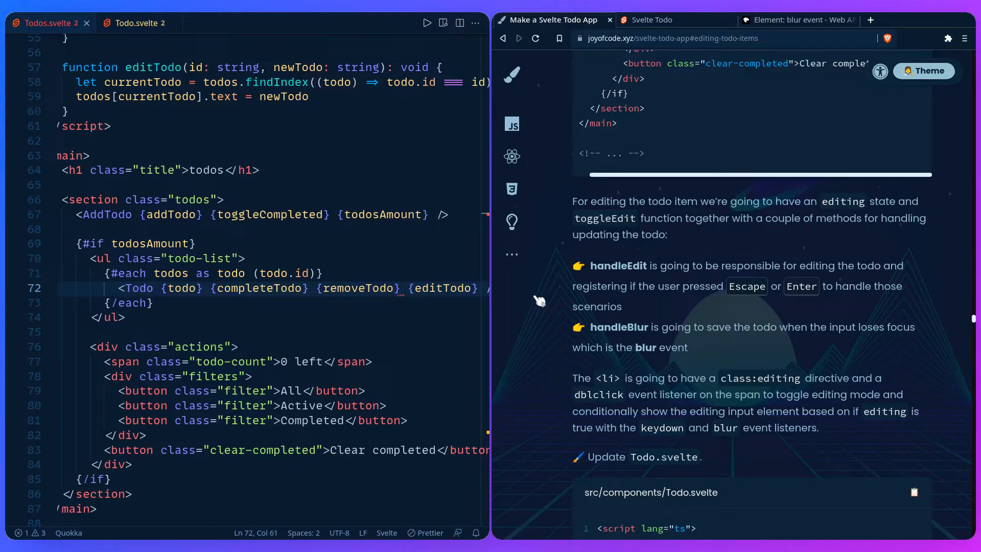
mouse_move(538, 300)
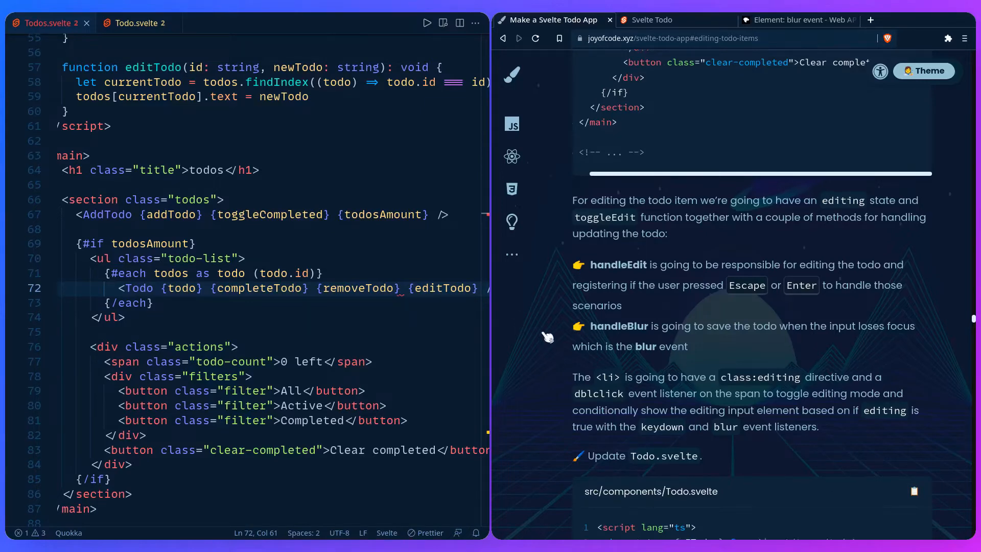
Step: Scroll to the tutorial's 'Update Todo.svelte' code and open Todo.svelte in the editor
scroll("down", 3)
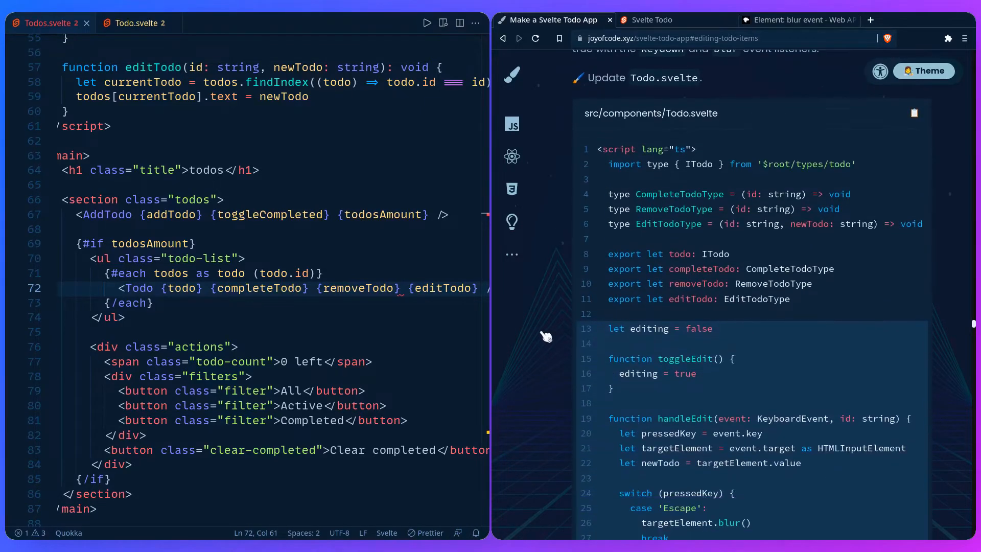
left_click(133, 23)
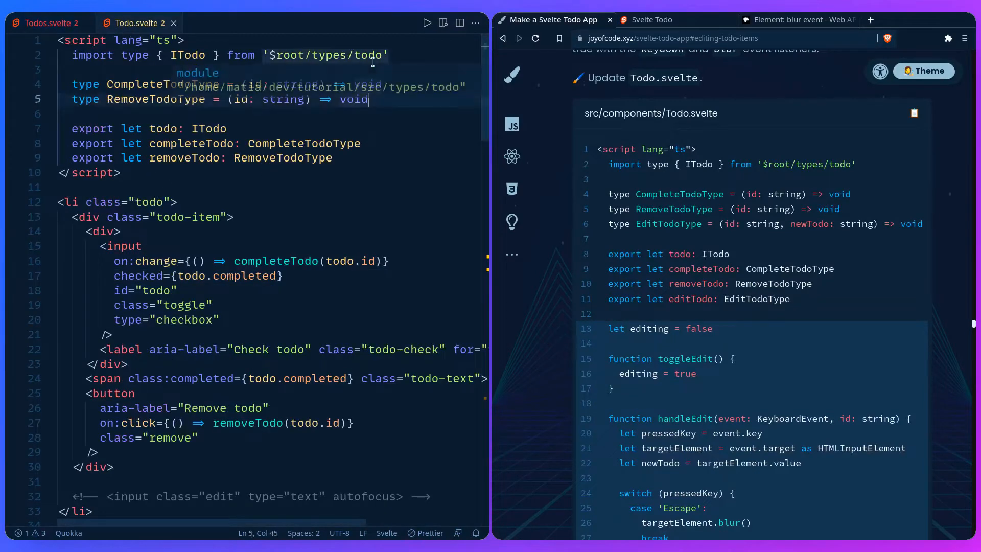
Step: Add an EditTodoType type and an exported editTodo prop typed EditTodoType
type("type Edi")
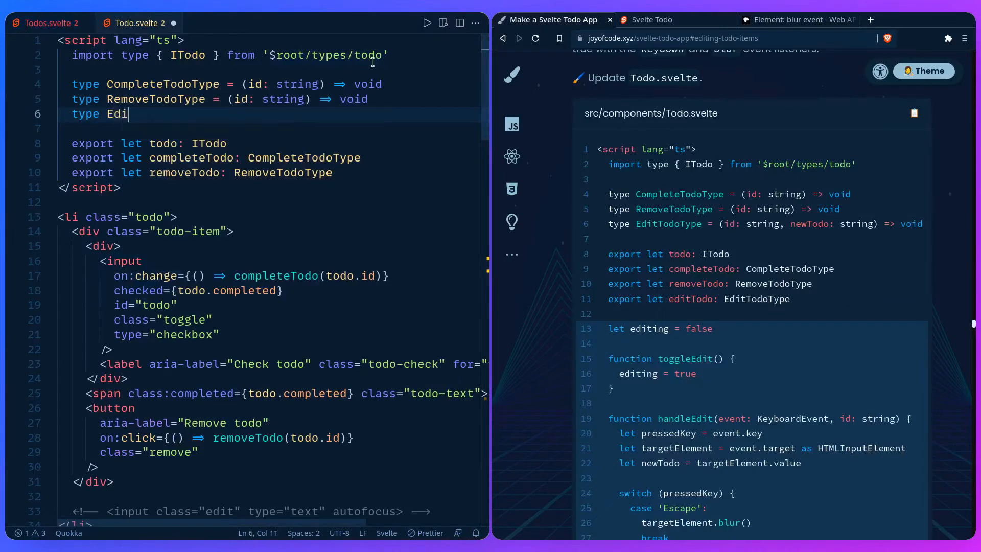
type("tTodoType = (id: string, newTodo: string) ⇒ void")
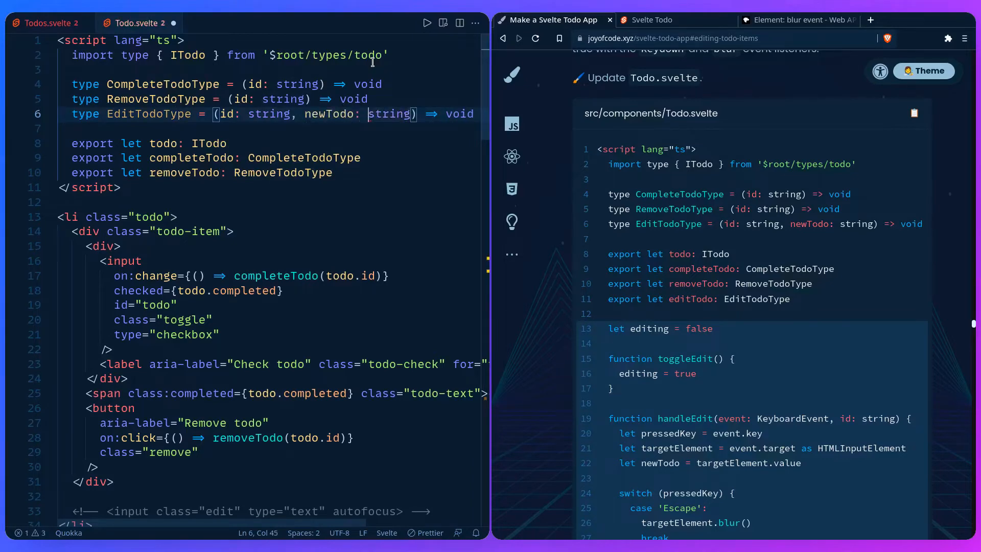
type("export let editTodo")
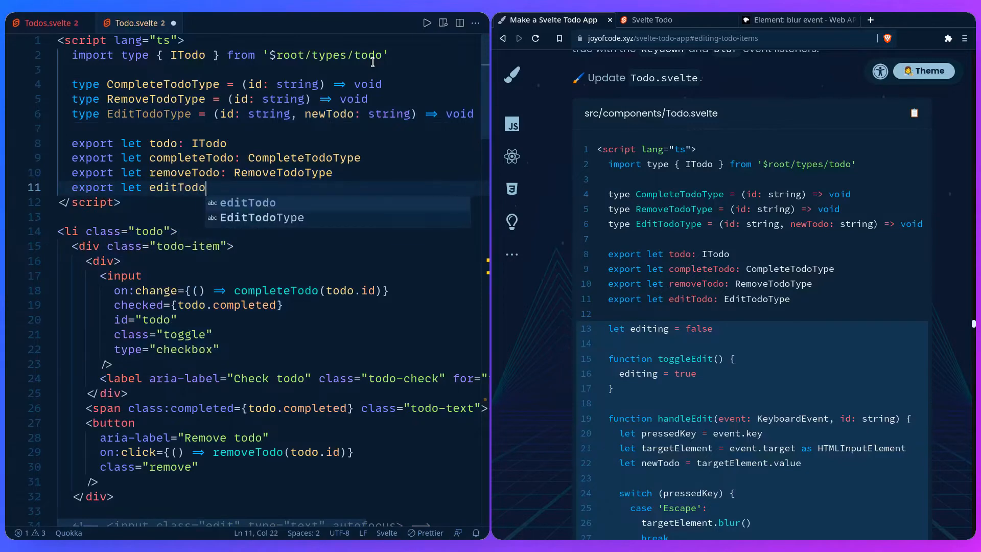
type(": EditTodoType")
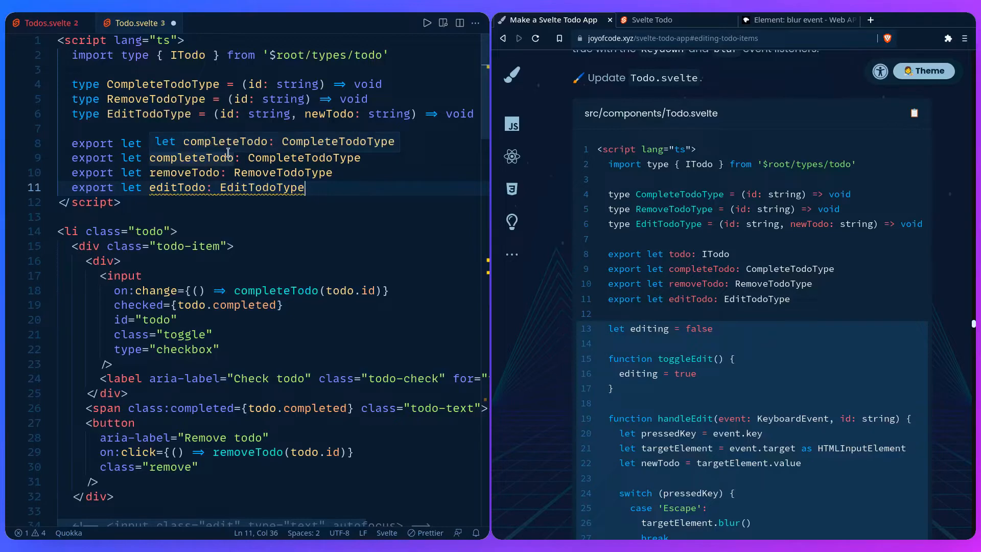
Step: Add let editing = false and a toggleEdit function setting editing = true
type("let e")
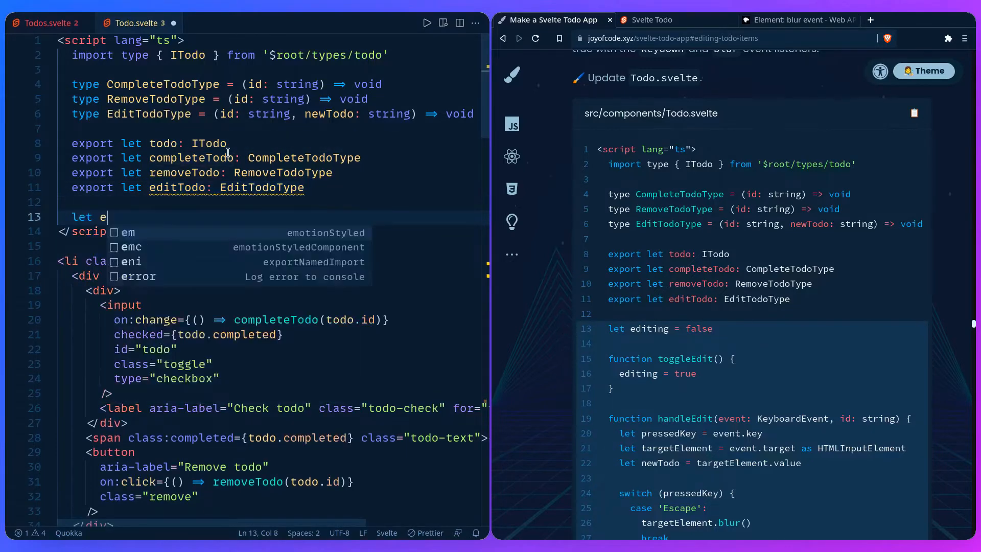
type("diting = False")
type("function to")
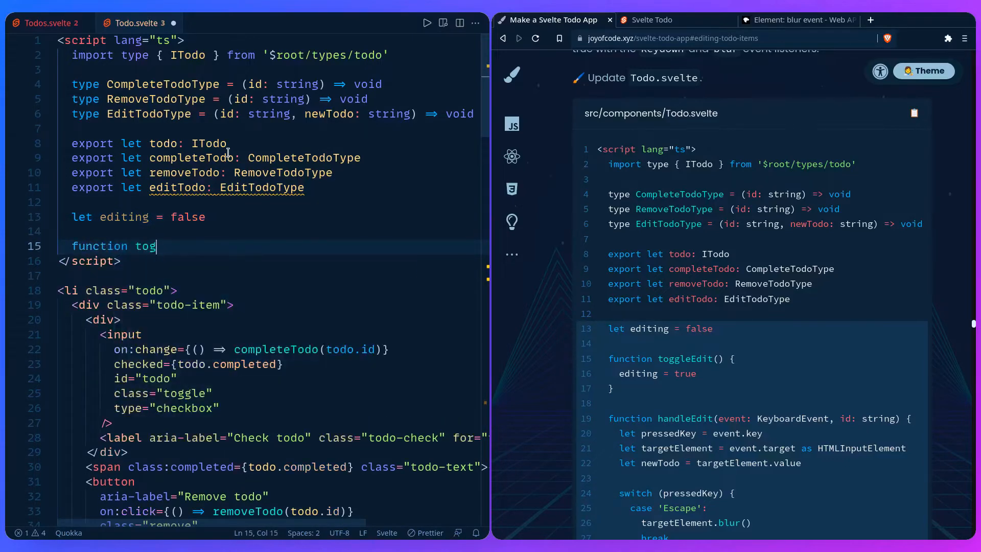
type("gleEdit()")
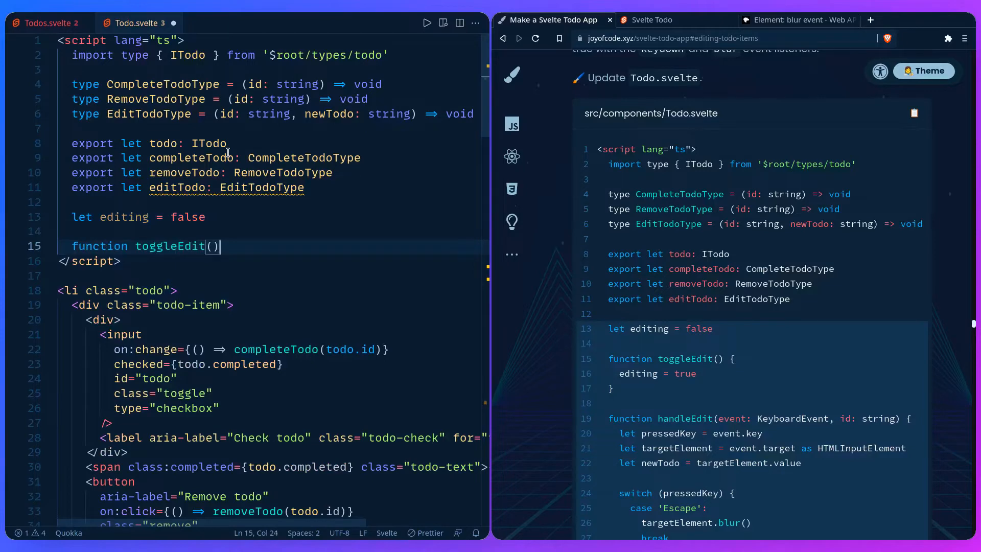
type("editing")
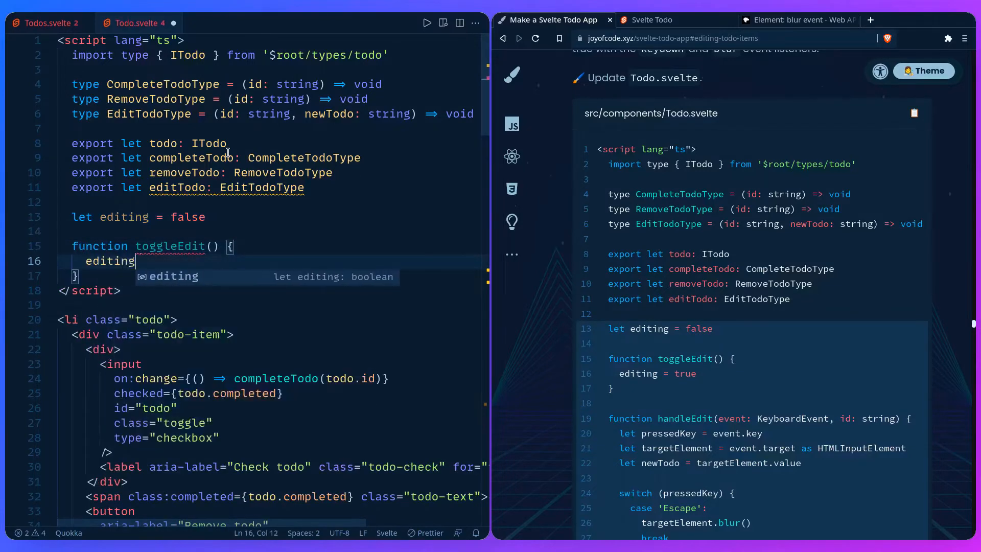
type("= true")
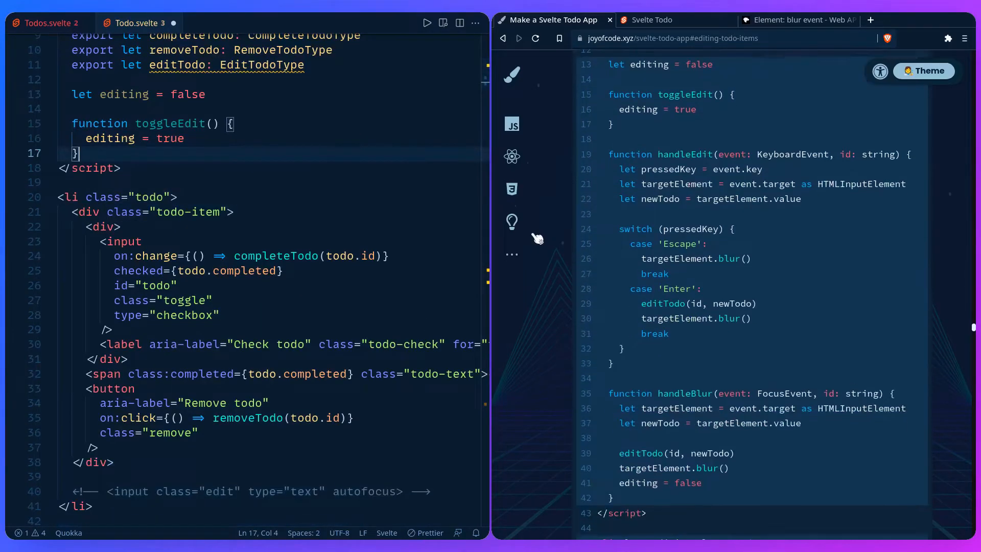
type("function handleEdit")
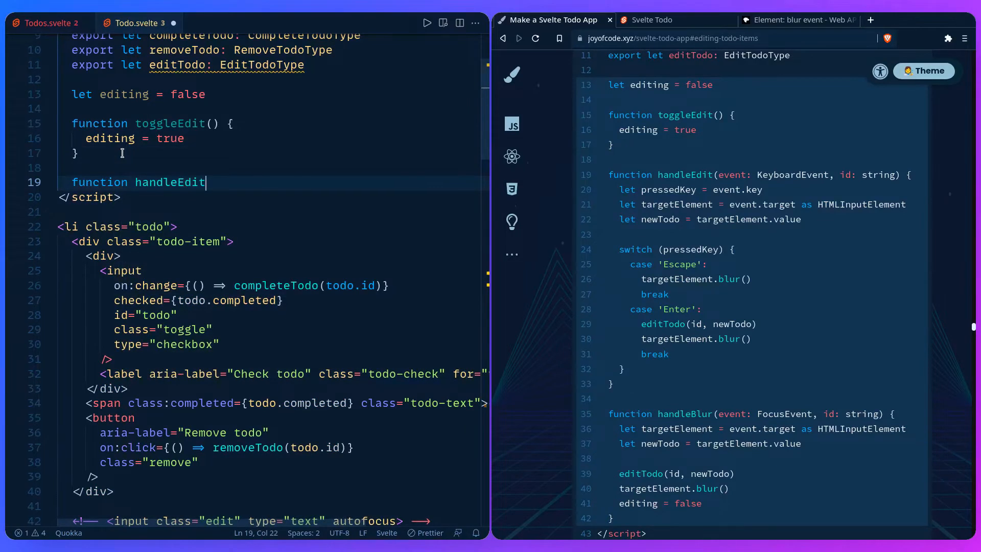
Step: Declare handleEdit(event: KeyboardEvent, id: string) with a pressedKey variable
type("(event: K")
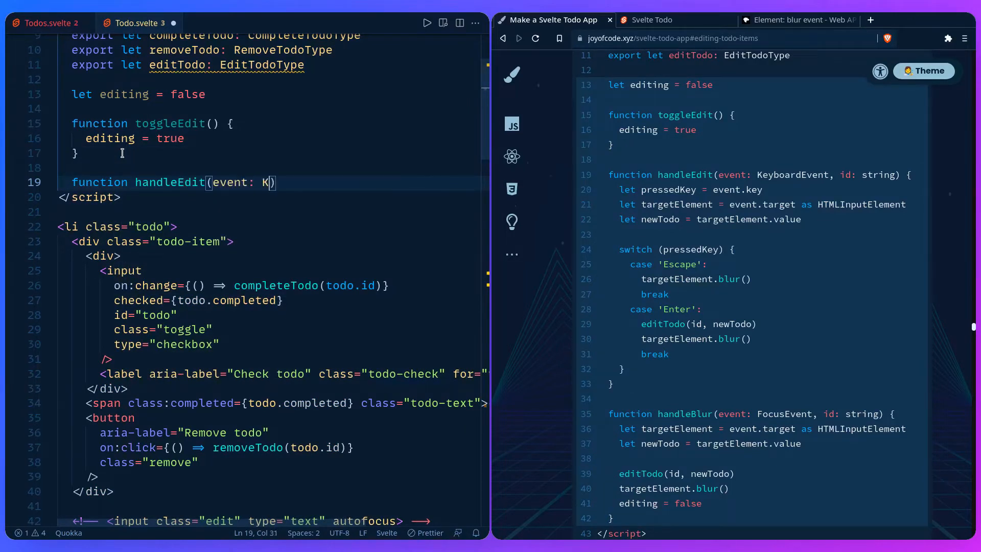
type("eyboardEvent")
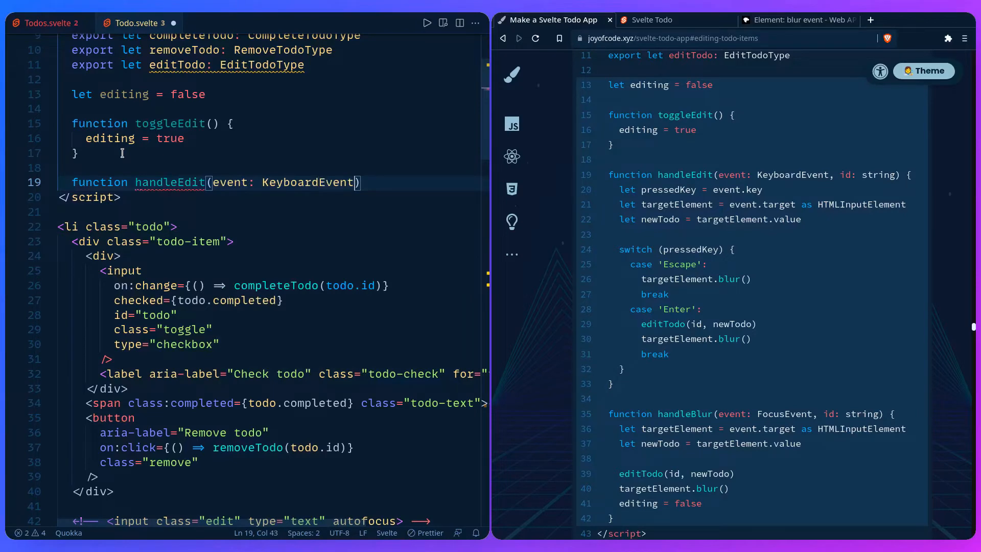
type(", id: strin")
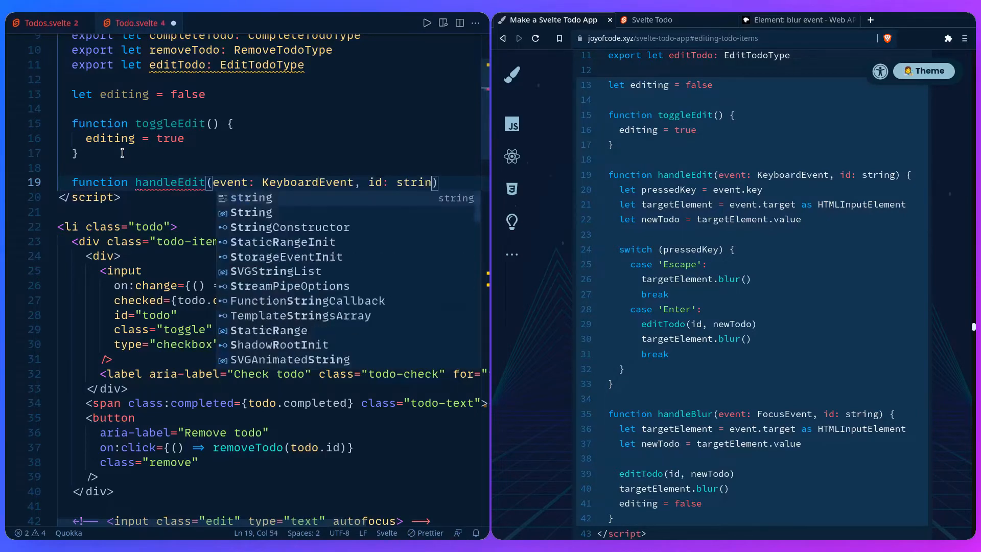
type("g) {")
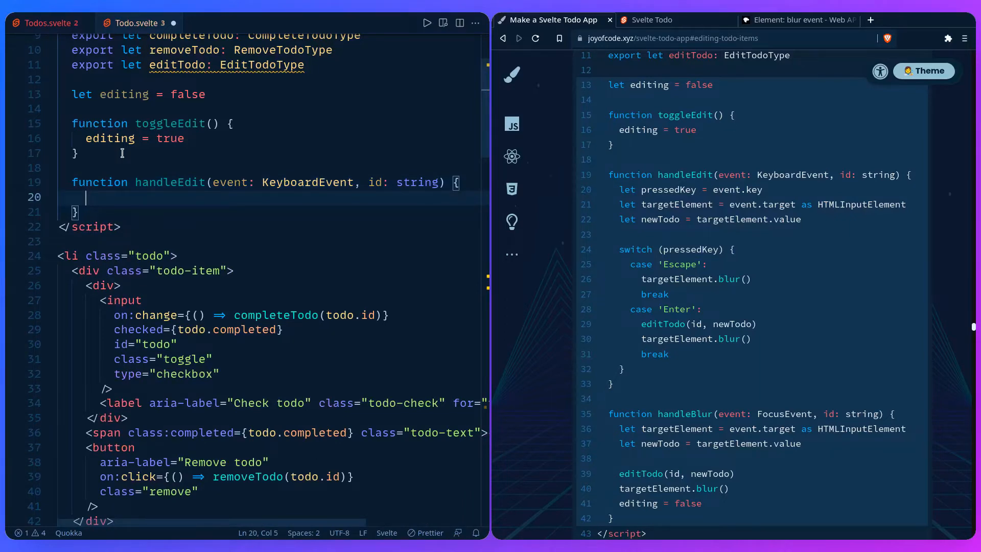
type("let pressedKey = event.key")
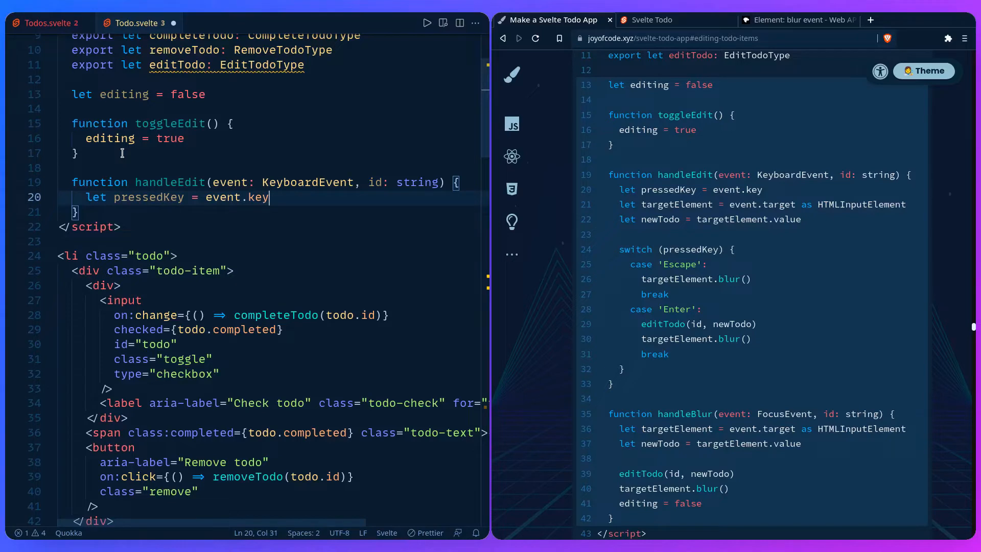
key("Enter")
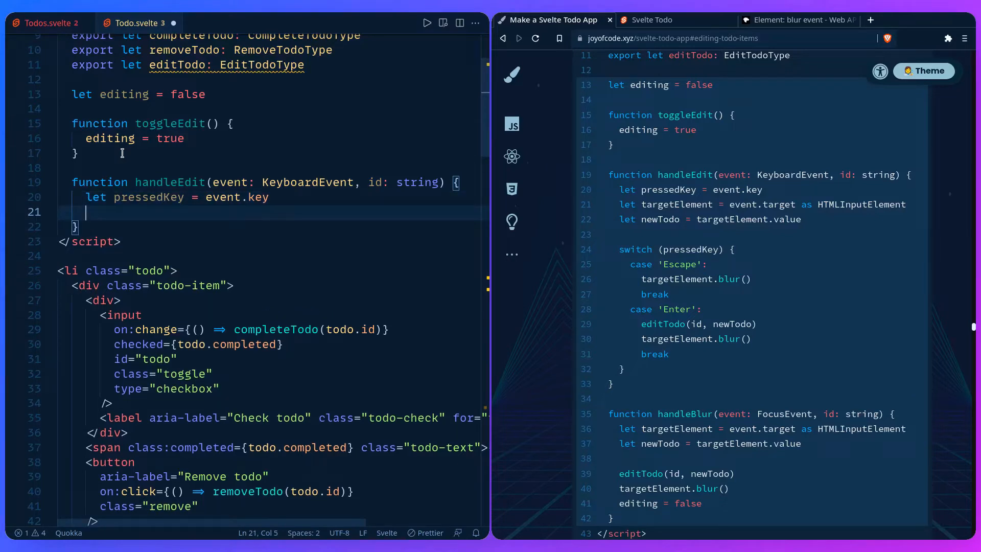
Step: Add targetElement as HTMLInputElement and newTodo from targetElement.value
type("let")
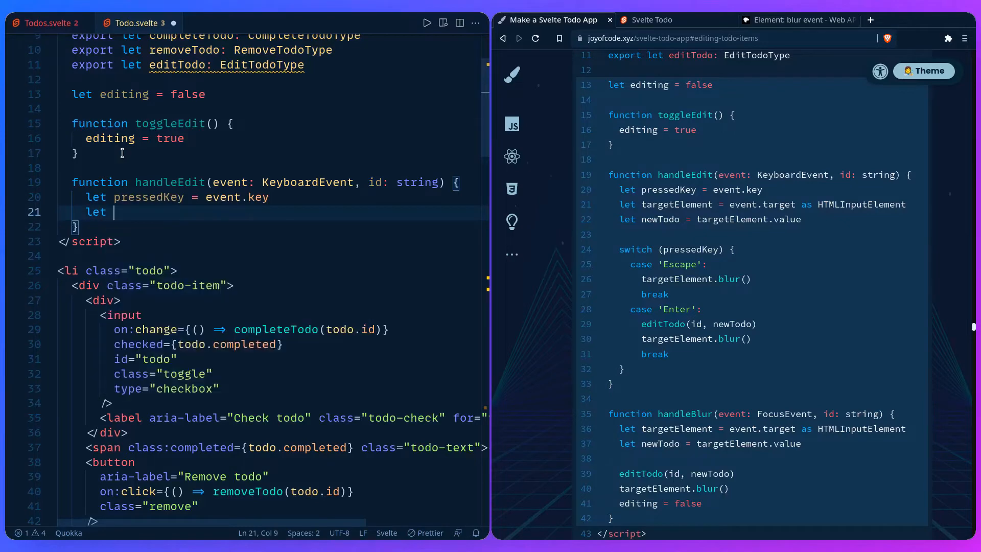
type("targetE")
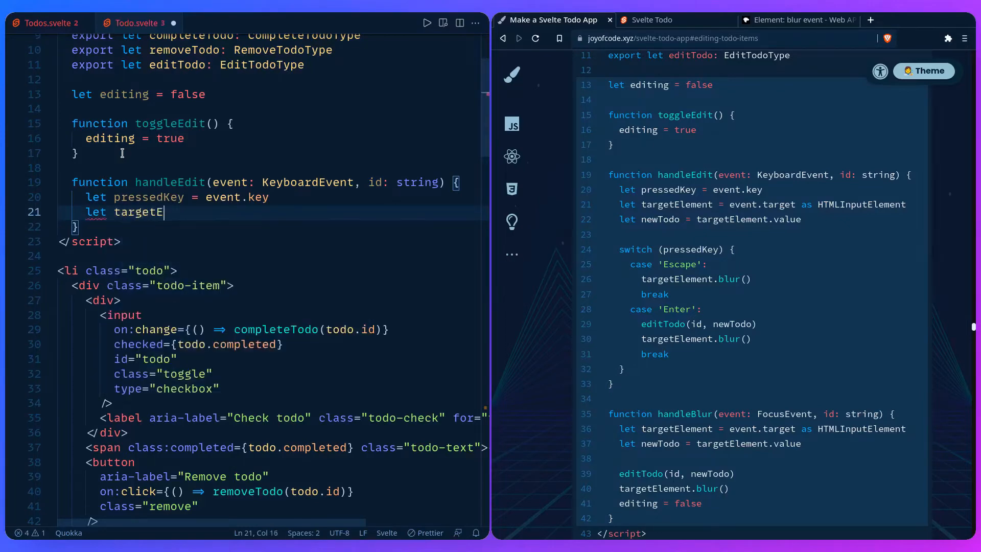
type("lement = event.target as")
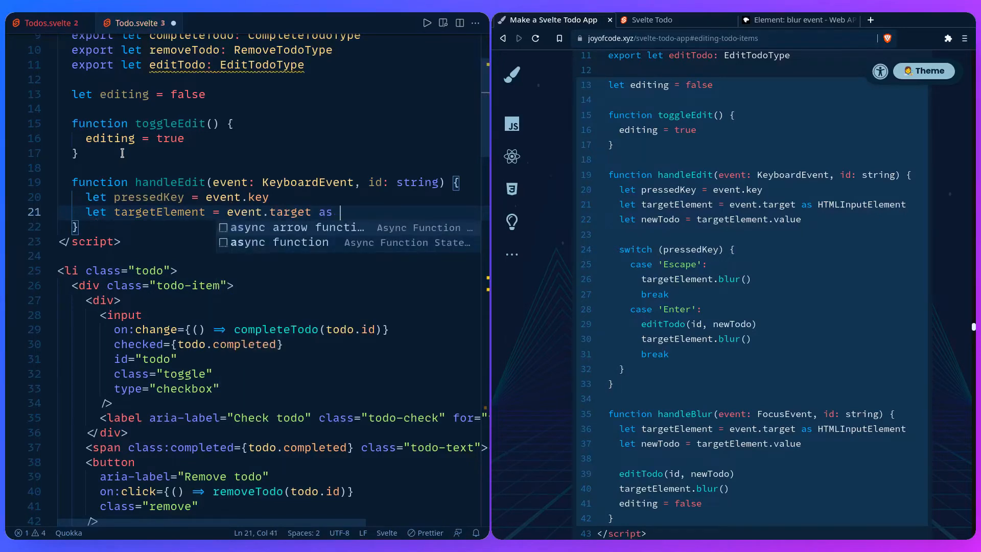
type("HTMLInputElement")
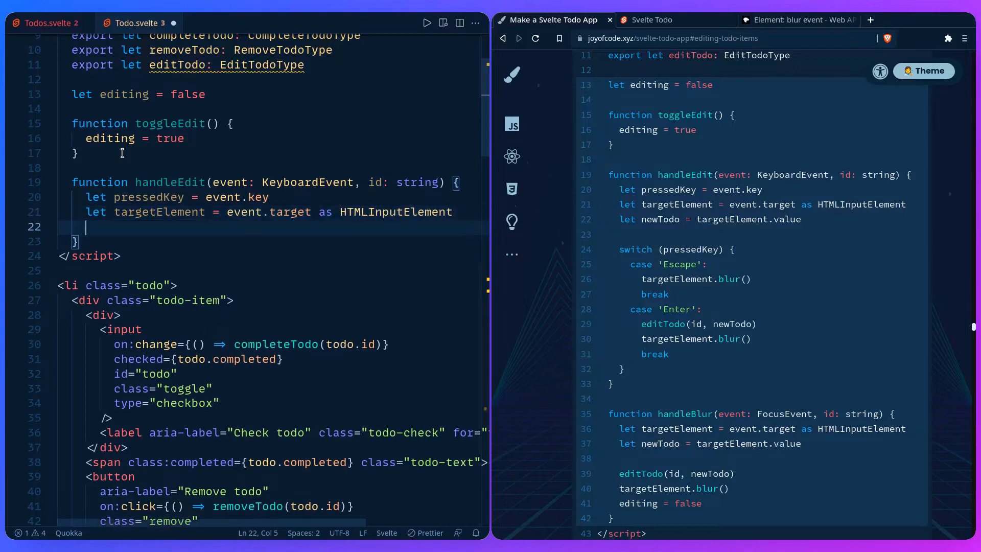
type("let newTodo =")
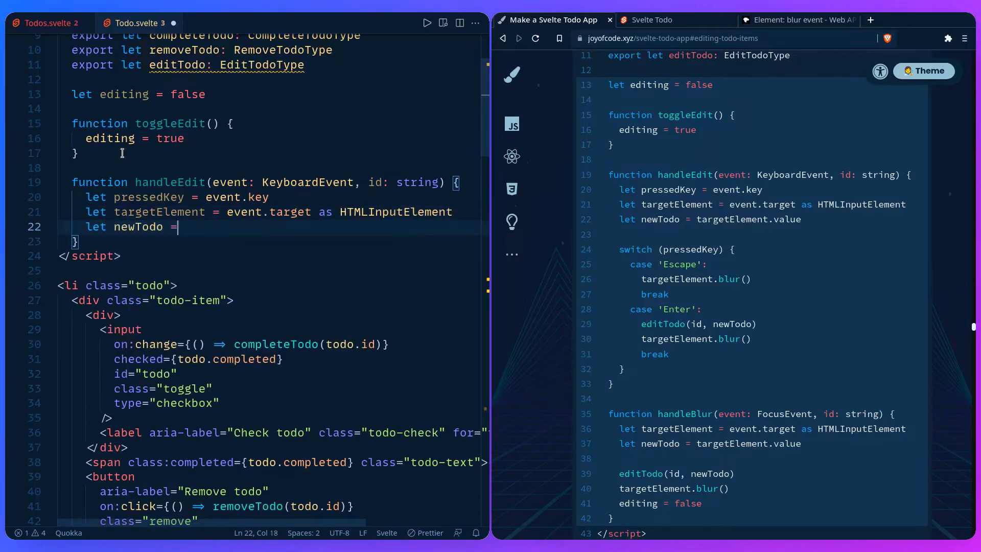
type("targetElement")
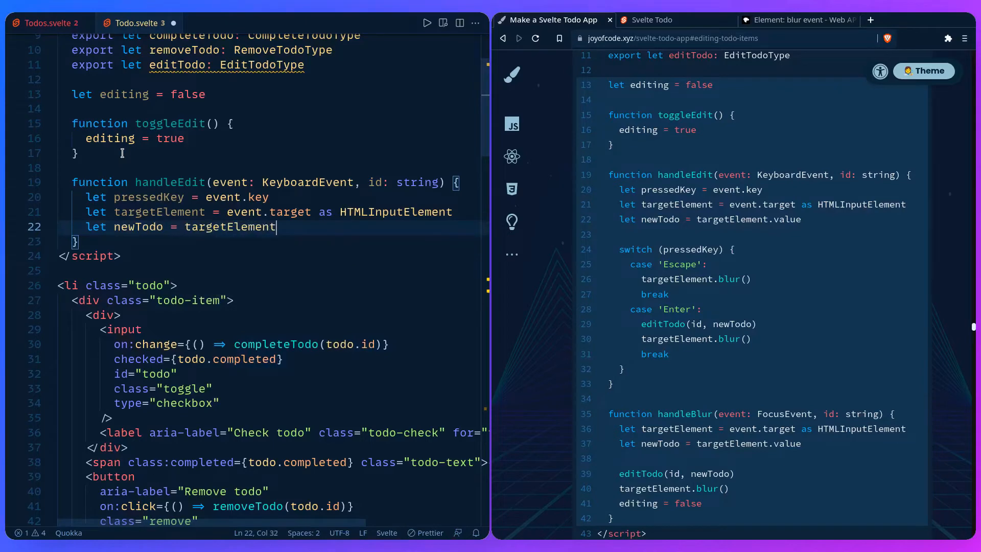
type(".value")
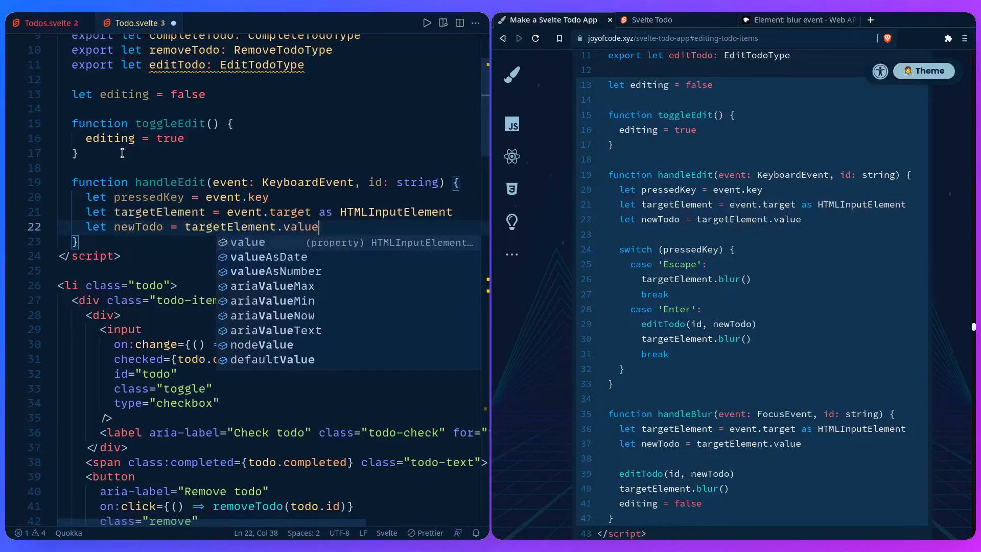
key("Escape")
type("s")
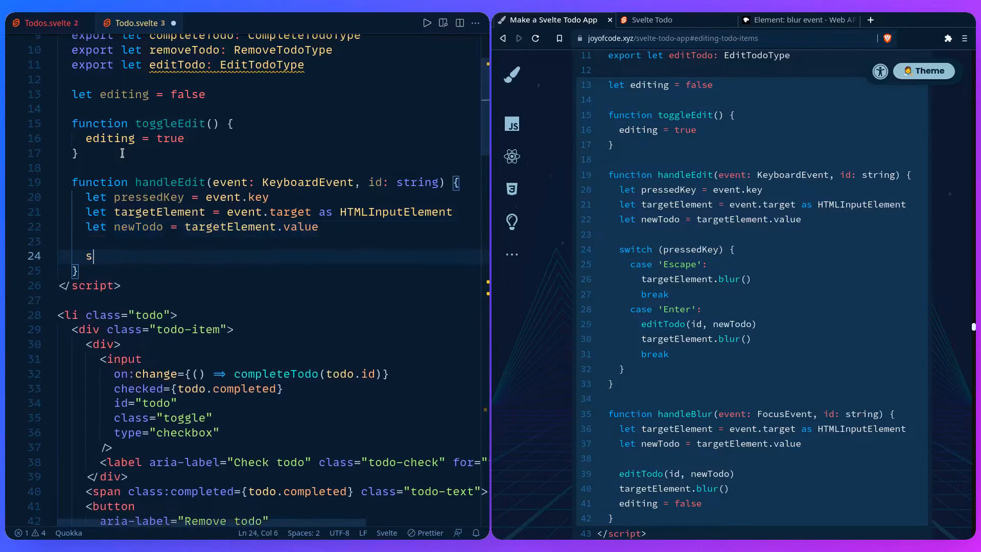
Step: Switch on pressedKey: 'Escape' blurs the input; 'Enter' calls editTodo(id, newTodo) and blurs
type("witch (pressedKey) {")
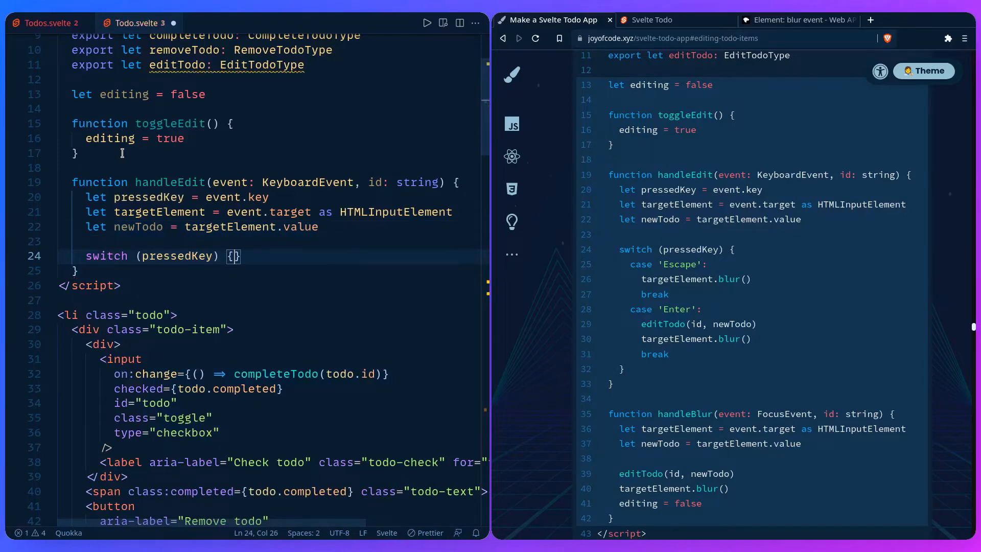
type("case")
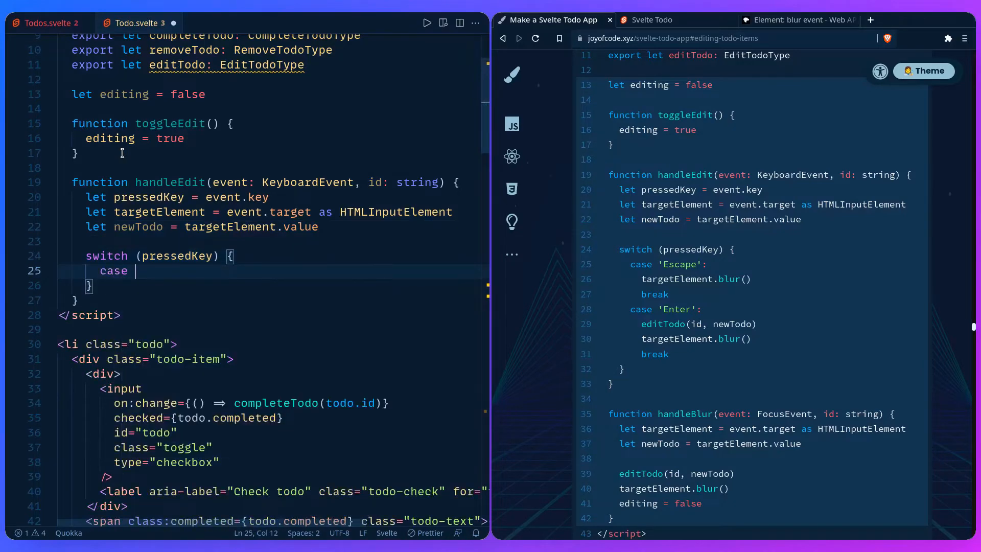
type("'Escape'")
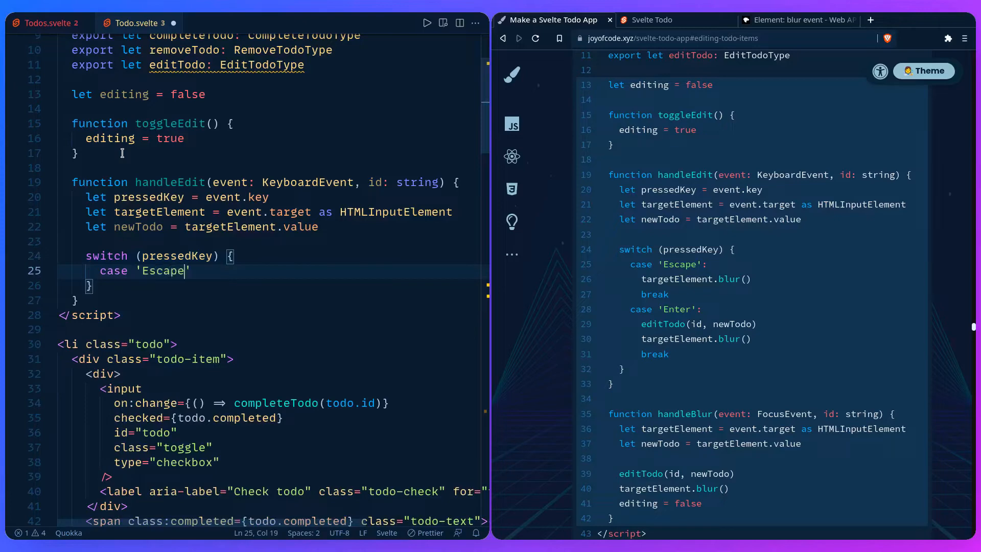
type("targetElement")
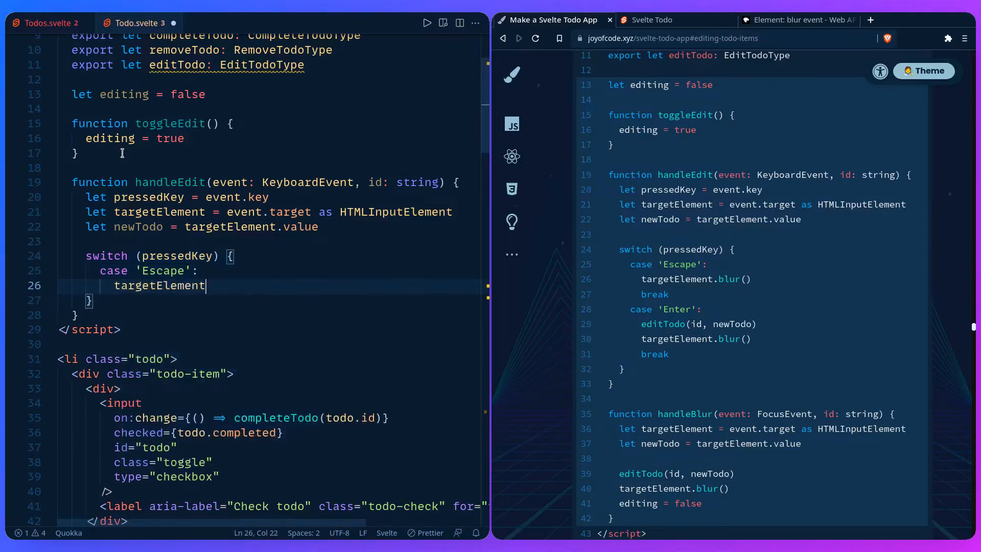
type(".blur()")
type("break")
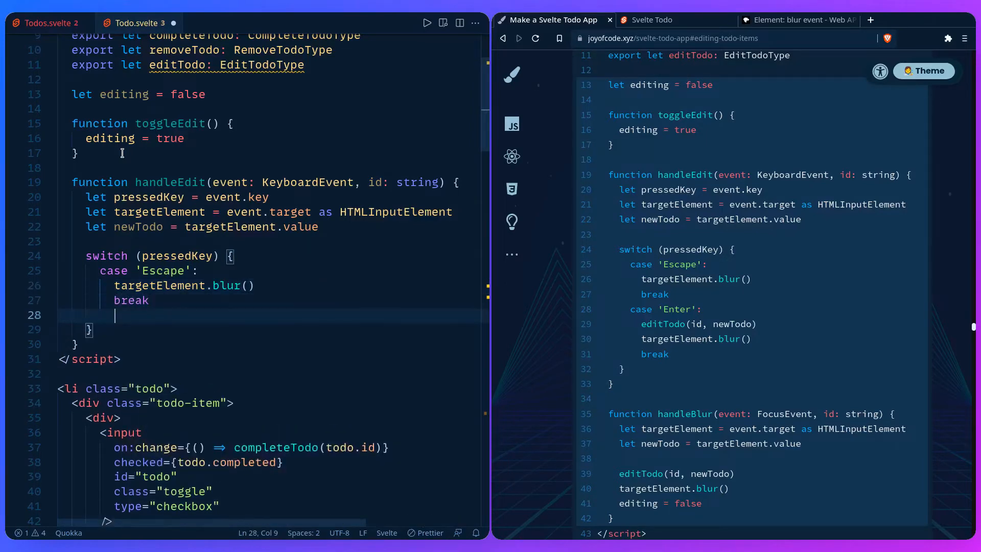
type("case 'Enter'")
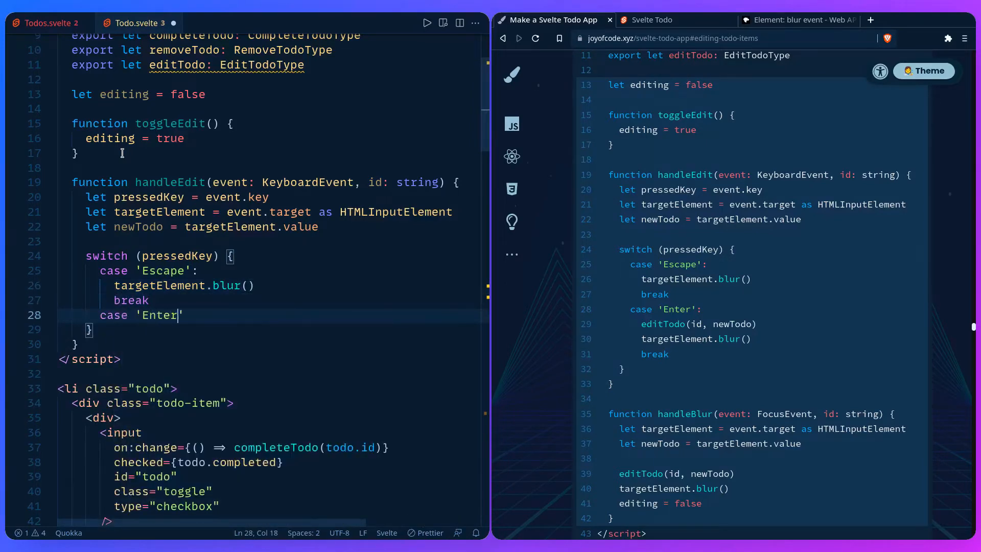
type("editTodo(id,")
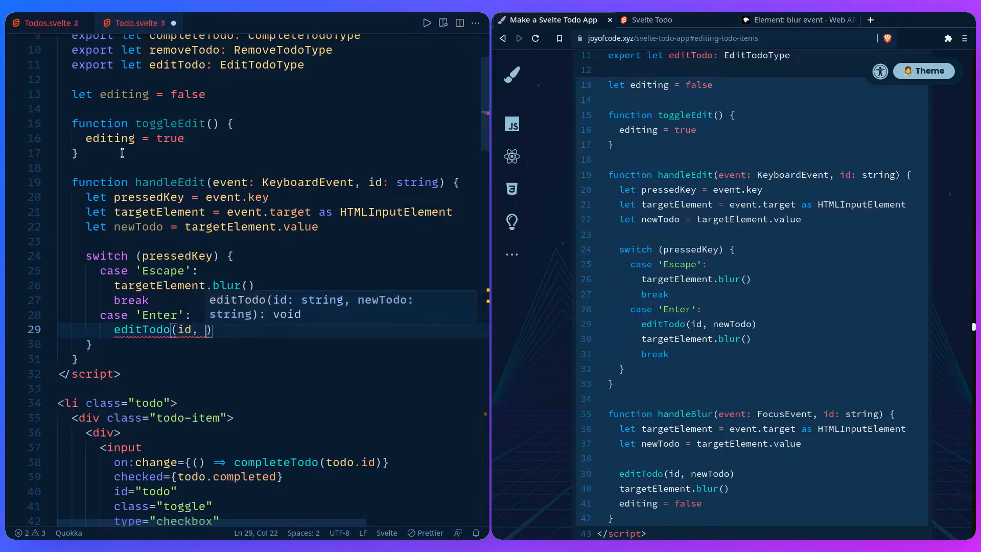
type("newTodo")
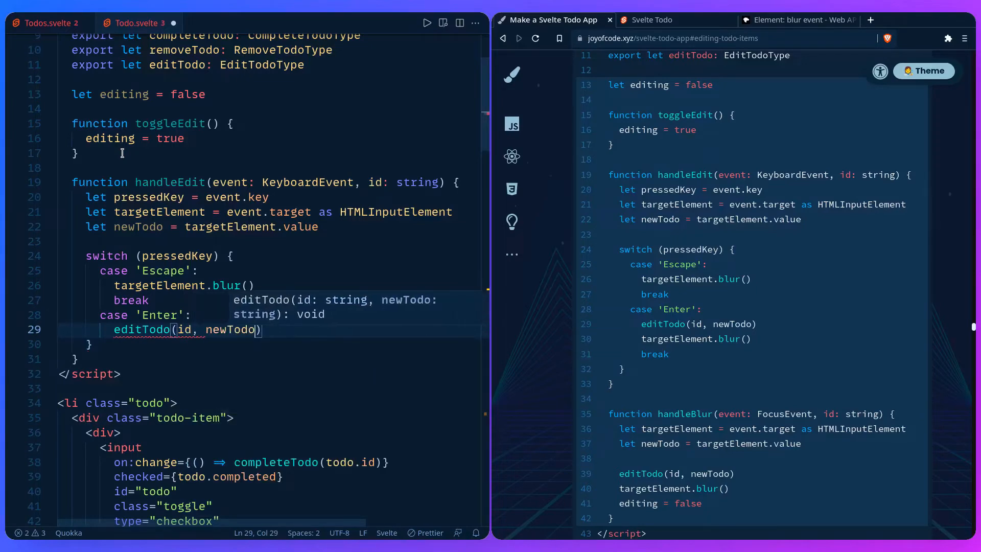
type("targetElement.blur(")
type("break")
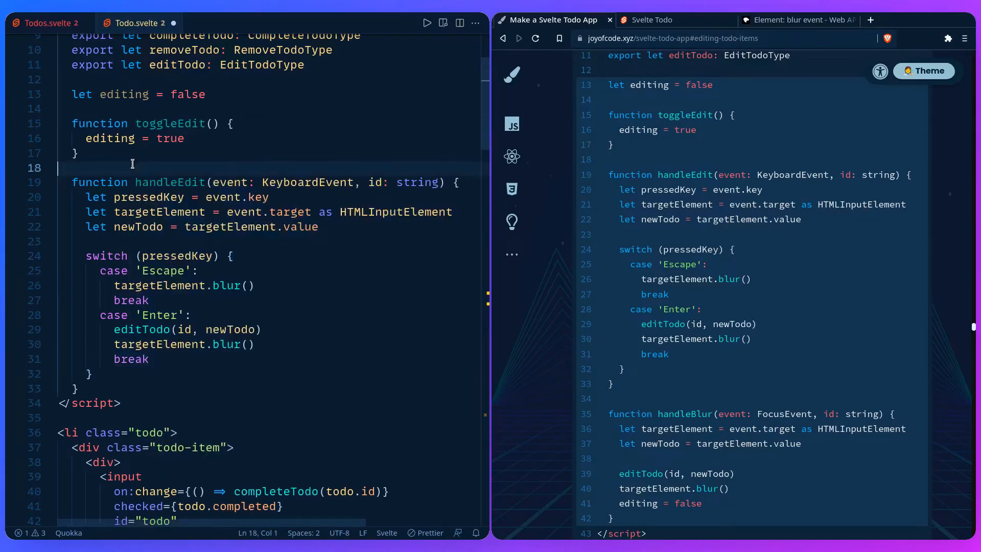
mouse_move(357, 289)
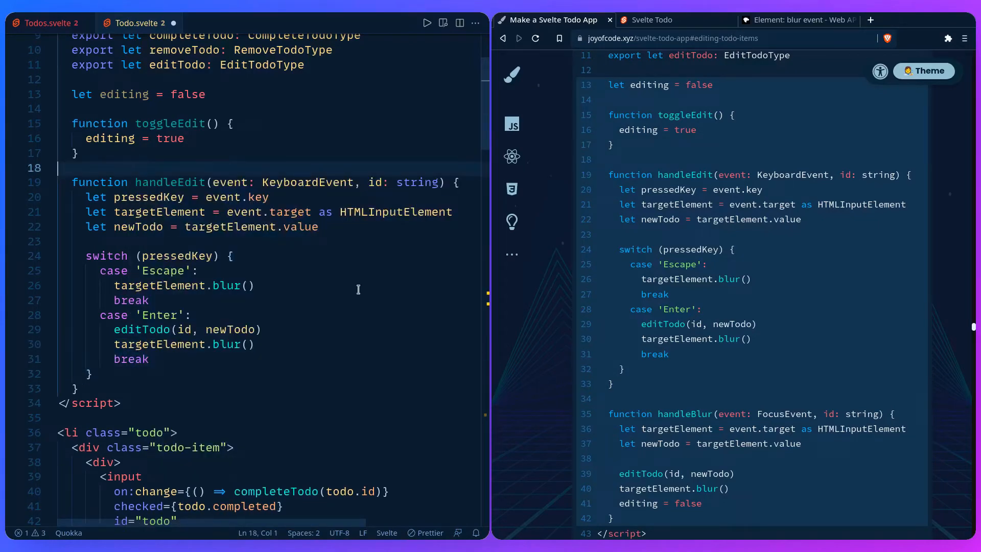
mouse_move(551, 377)
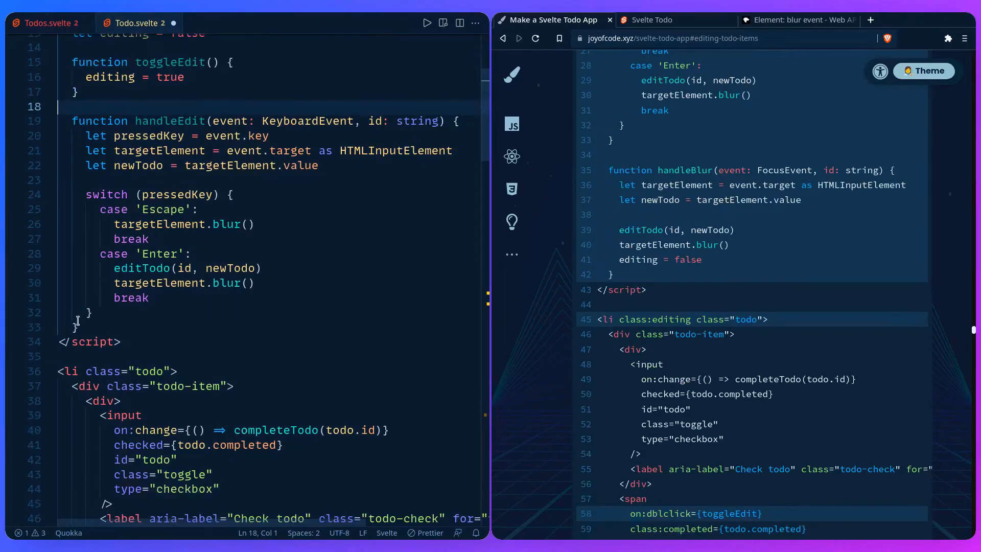
Step: Declare handleBlur(event: FocusEvent, id: string) with targetElement from event.target
scroll("down", 3)
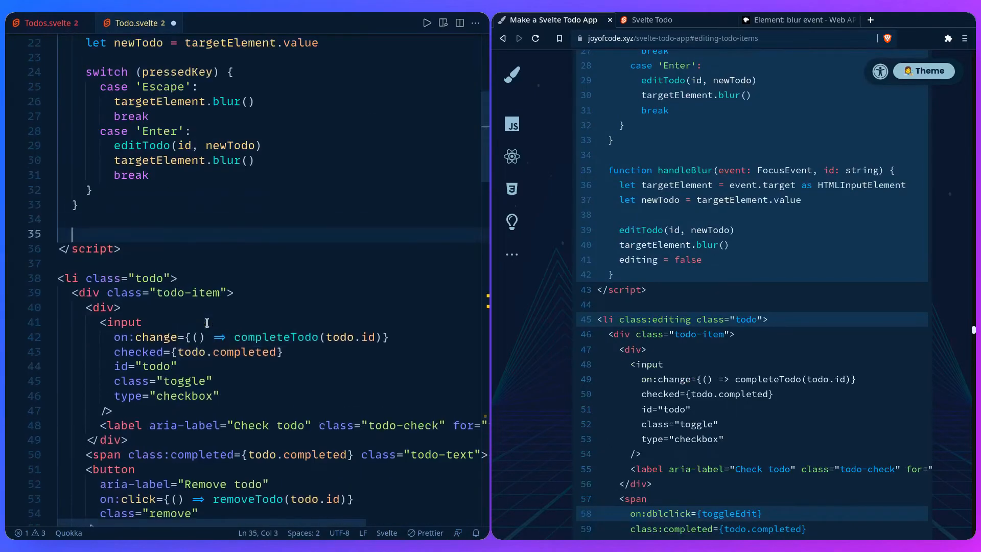
type("function handleBlur(event")
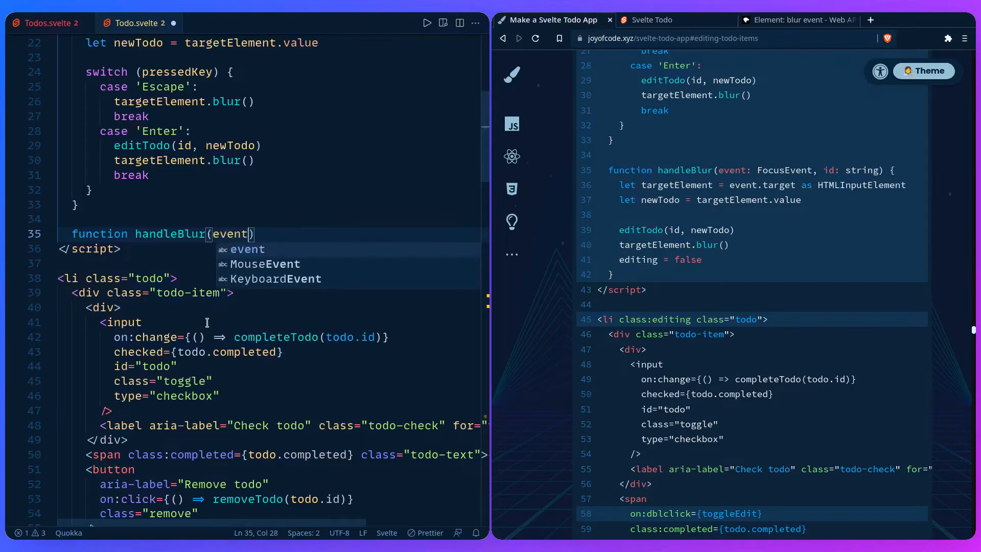
type(": FocusEvent")
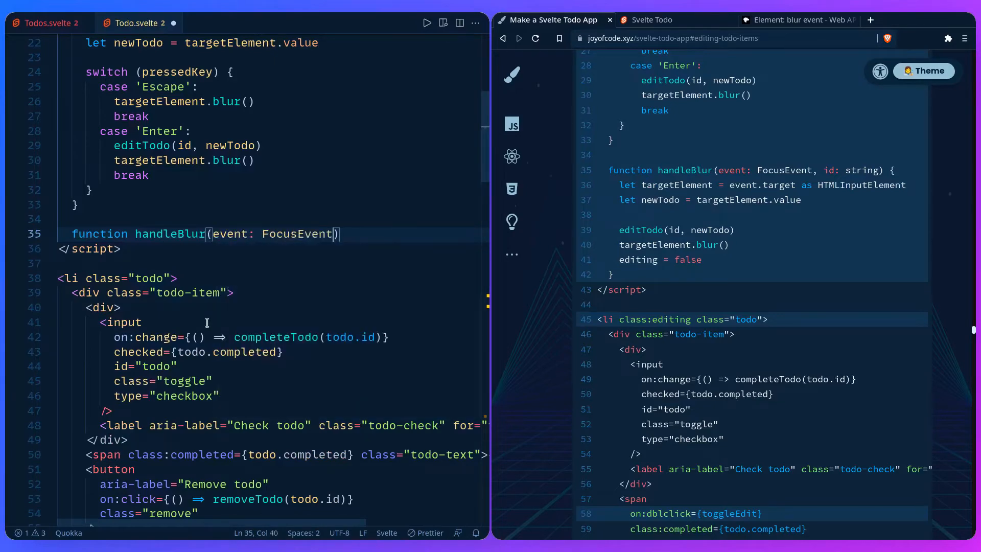
type(", id: string")
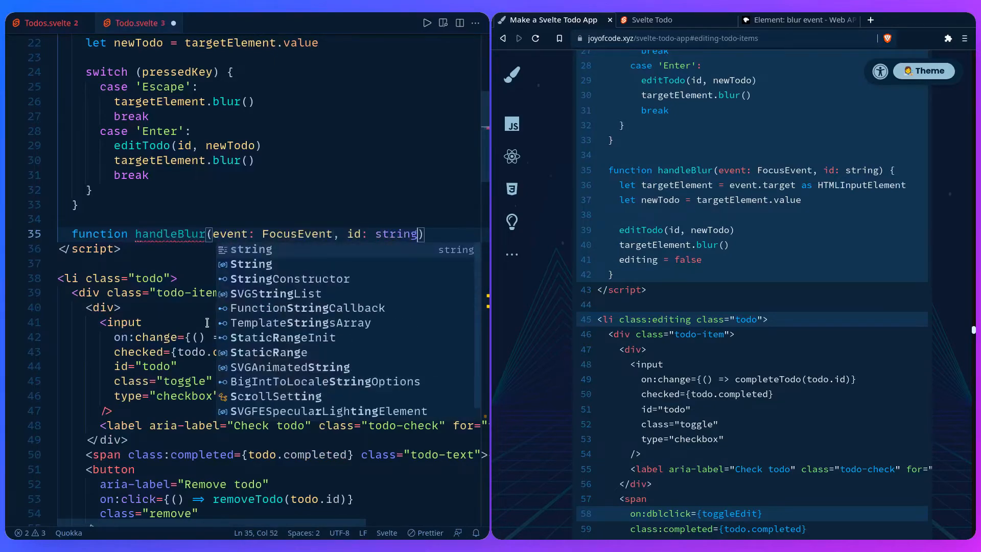
type("{")
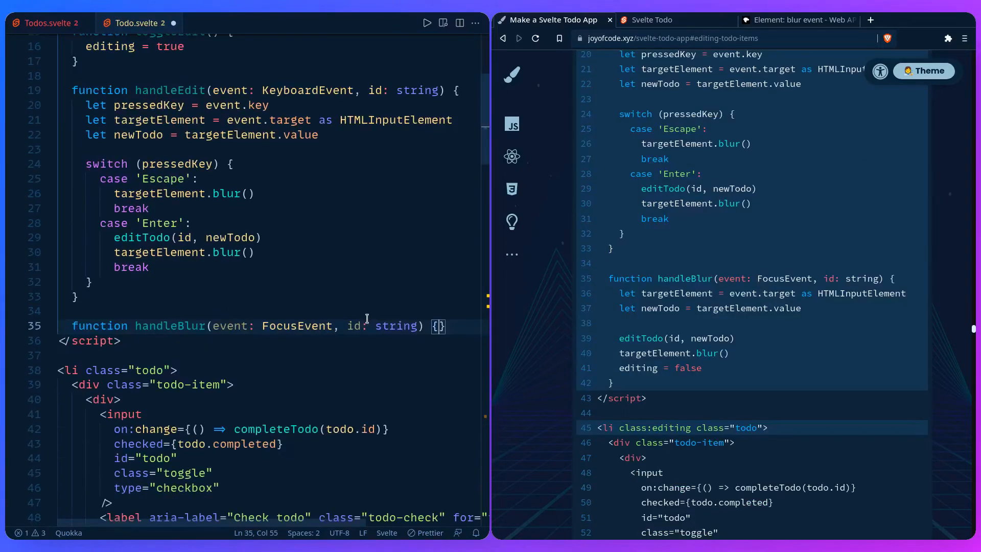
type("let targetElemen")
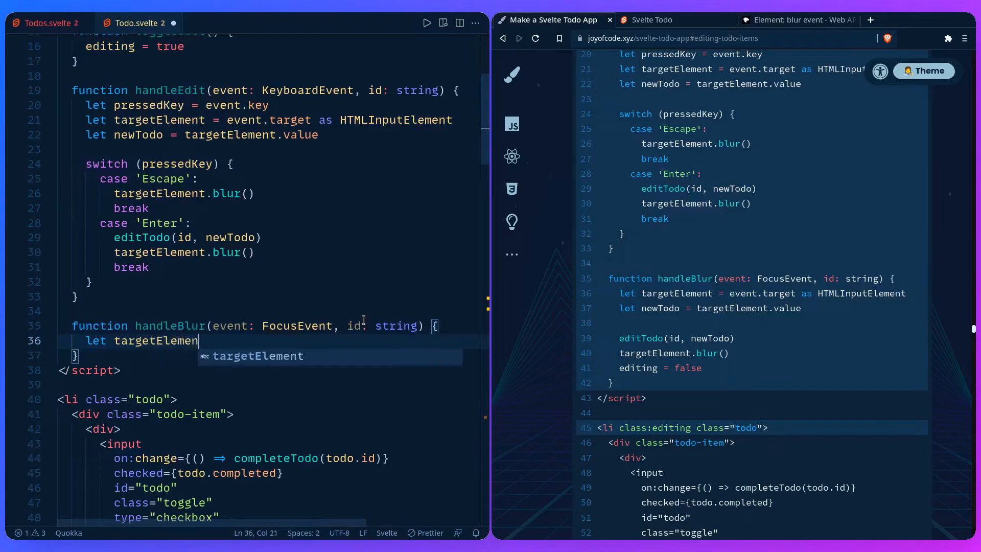
type("= event.target as HTMLInputElement")
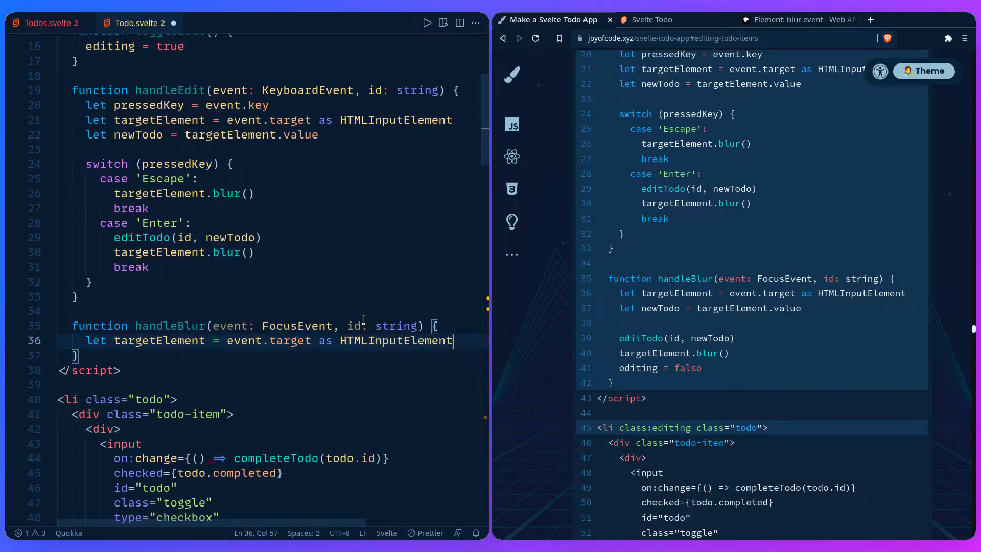
Step: Save newTodo via editTodo(id, newTodo), blur the input, and set editing = false
type("let ne")
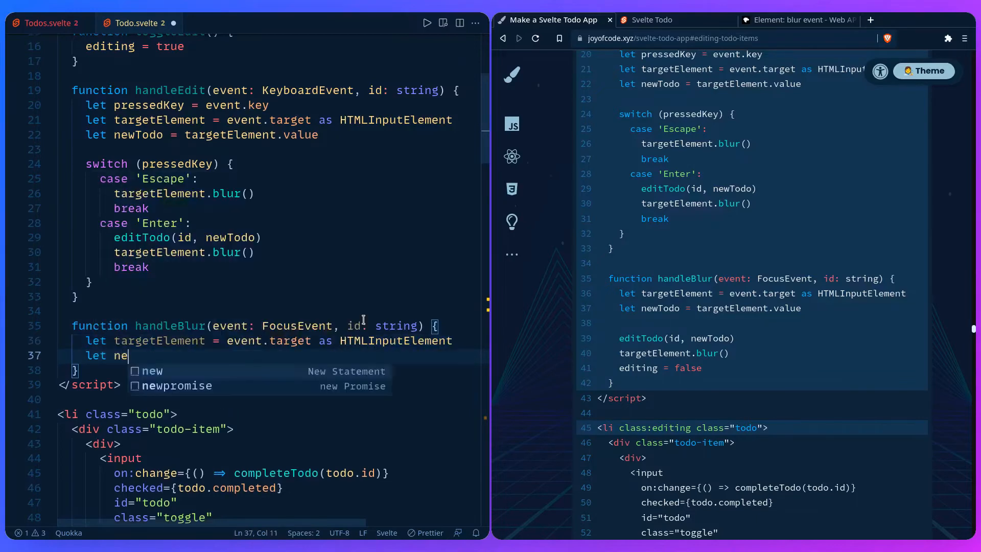
type("wTodo =")
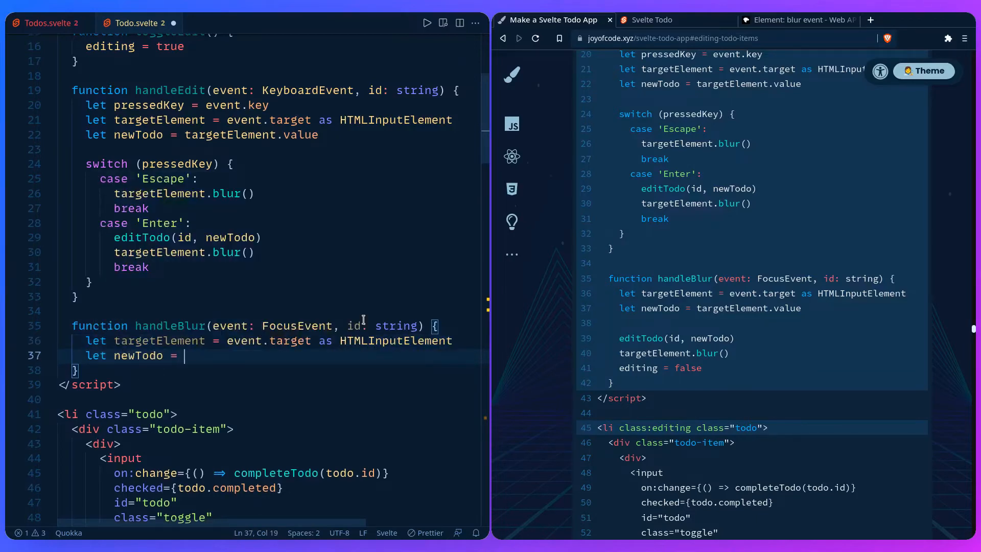
type("targetElement.")
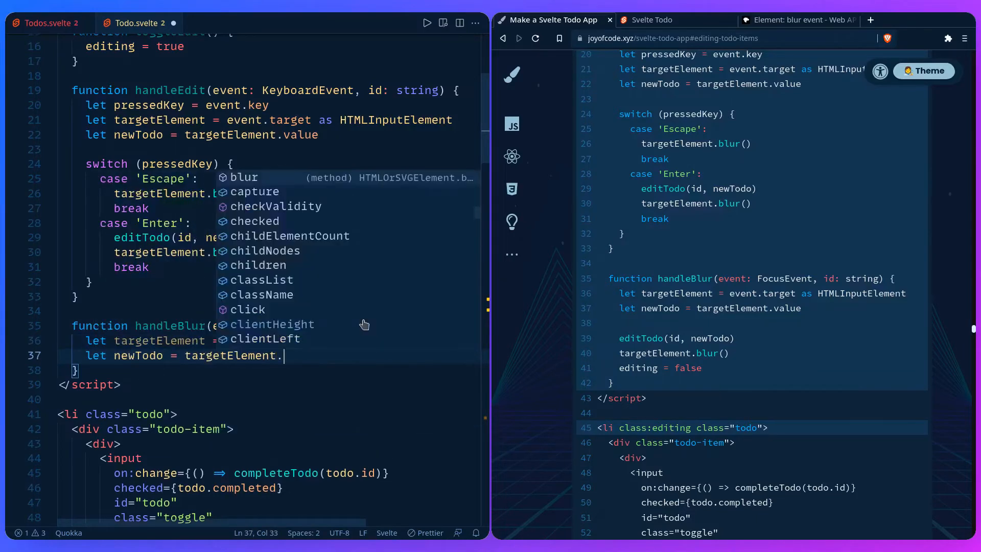
type("value")
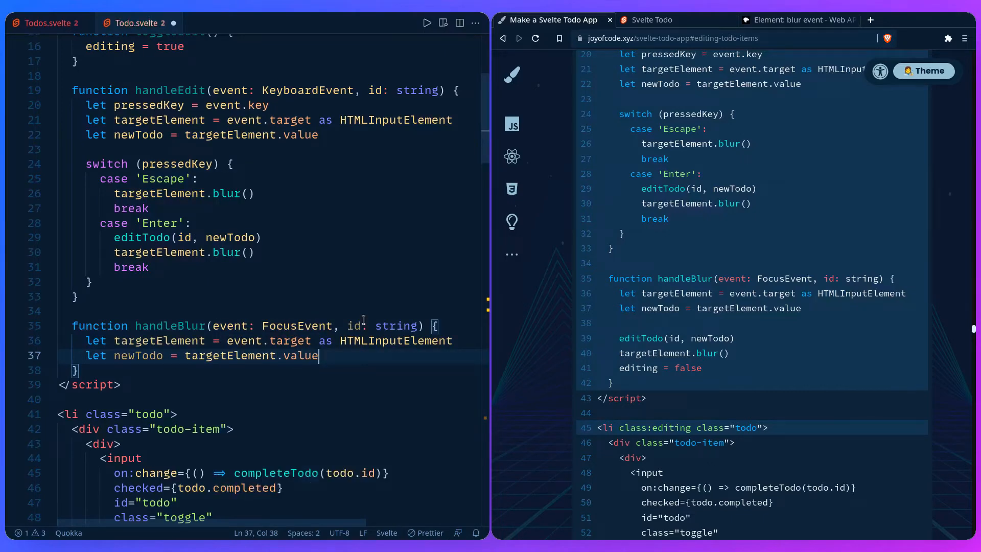
type("editTodo")
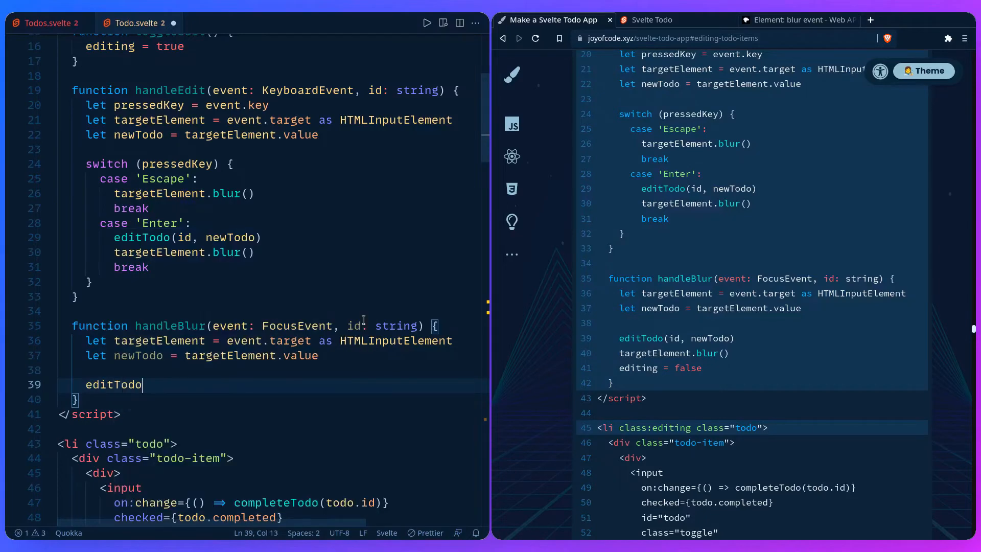
type("(id, newTodo")
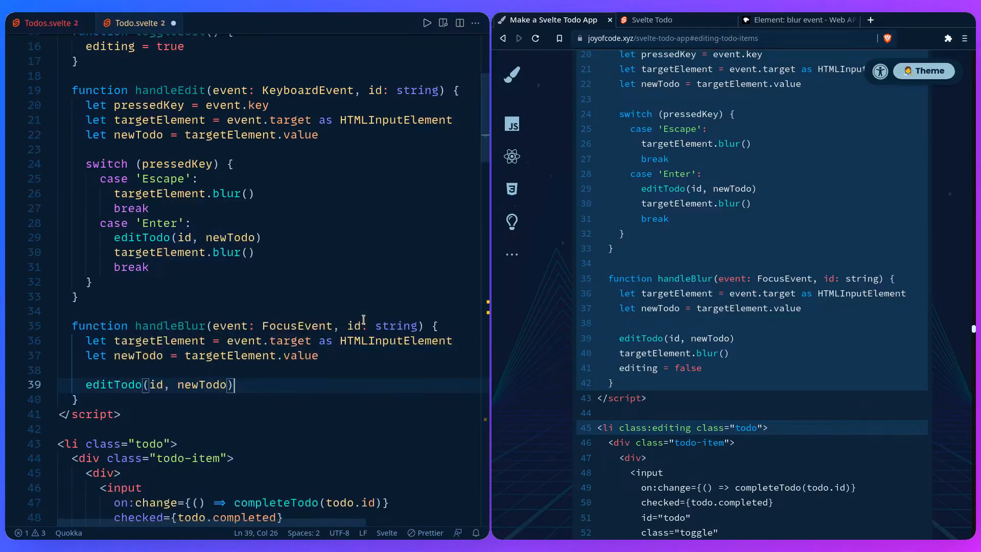
type("targetElement.blur(")
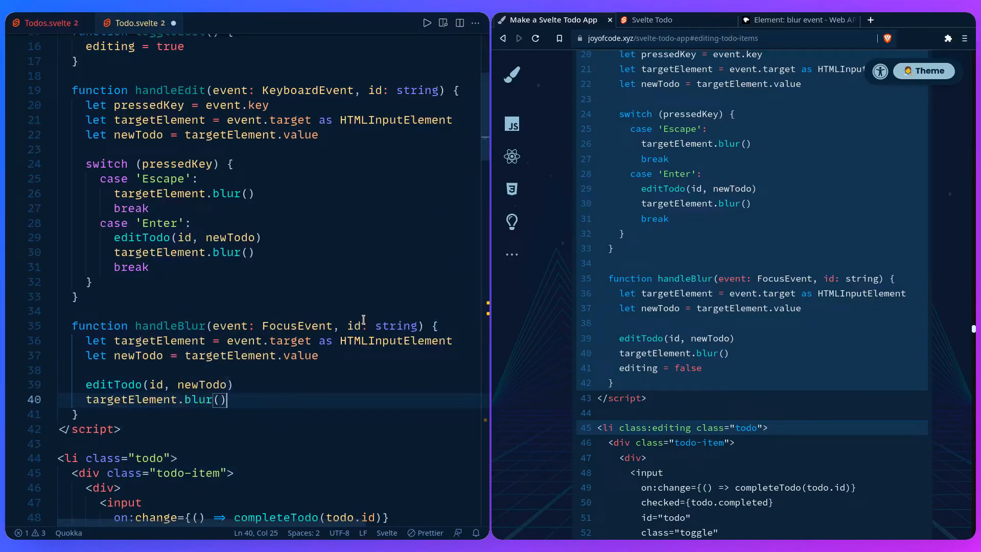
type("editing = false")
left_click(119, 458)
type(" class")
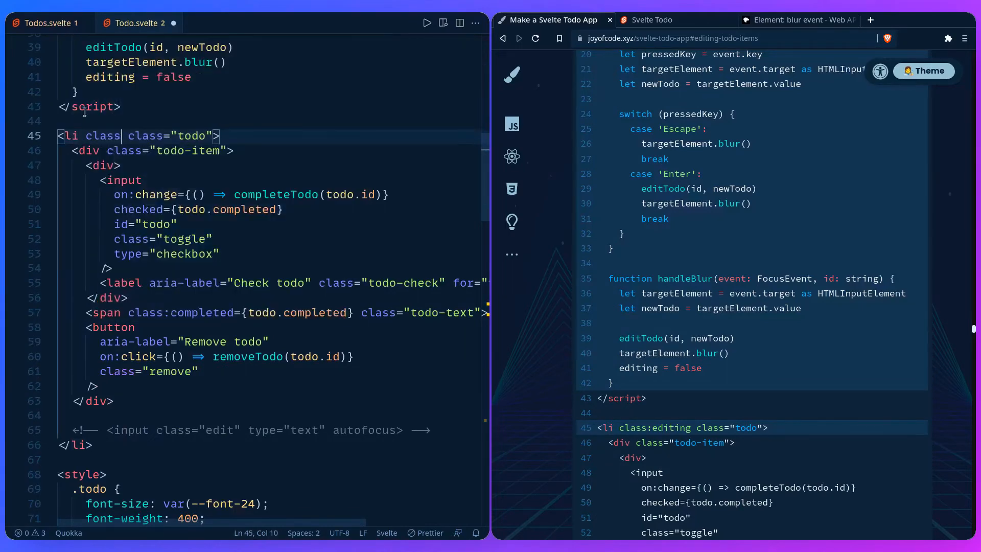
Step: Add class:editing to the todo item and on:dblclick={toggleEdit} to the todo text
type(":editing")
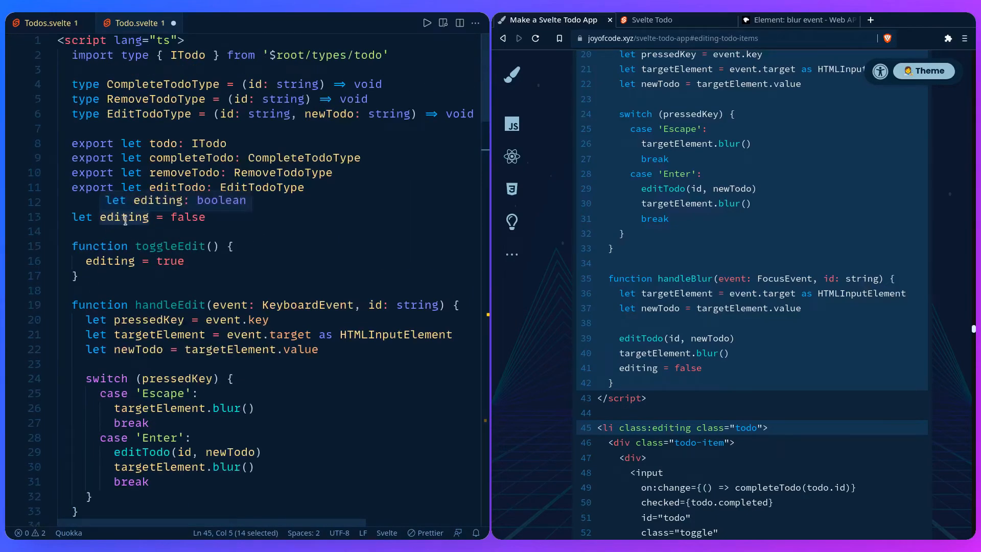
scroll("down", 3)
type("on:dblclick={toggleEdit}")
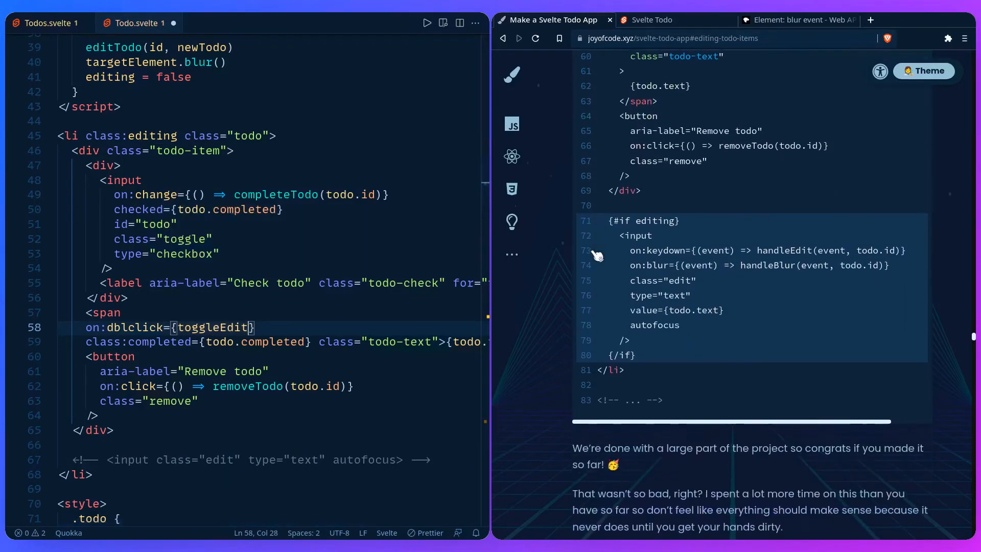
Step: Wrap the edit input in an {#if editing} block and prefill it with value={todo.text}
scroll("down", 3)
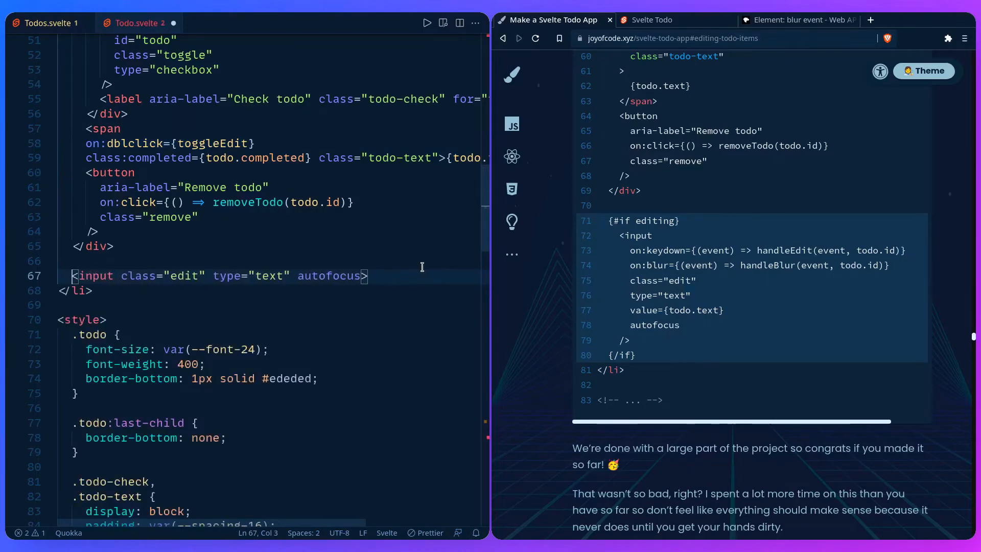
type("{#if editing")
type("{/if}")
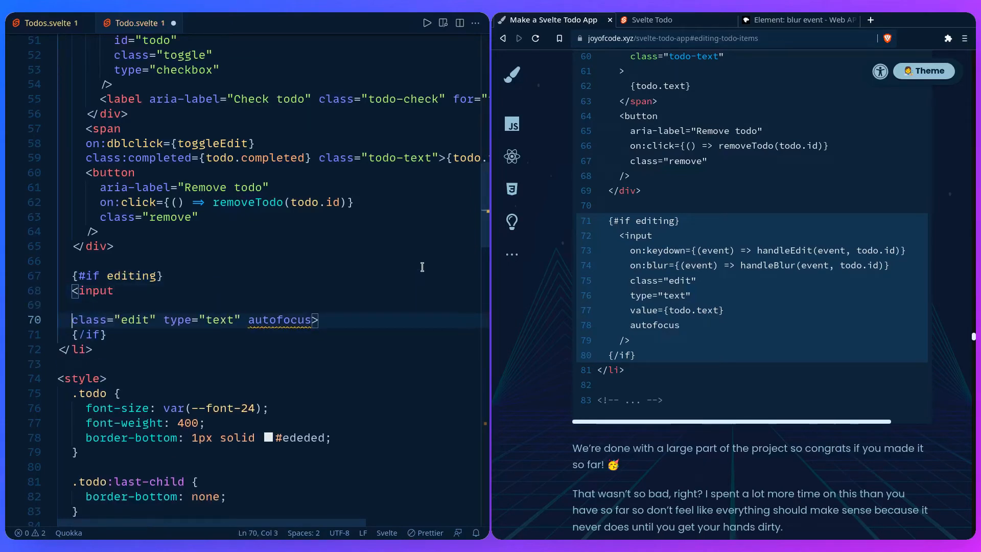
key("Enter")
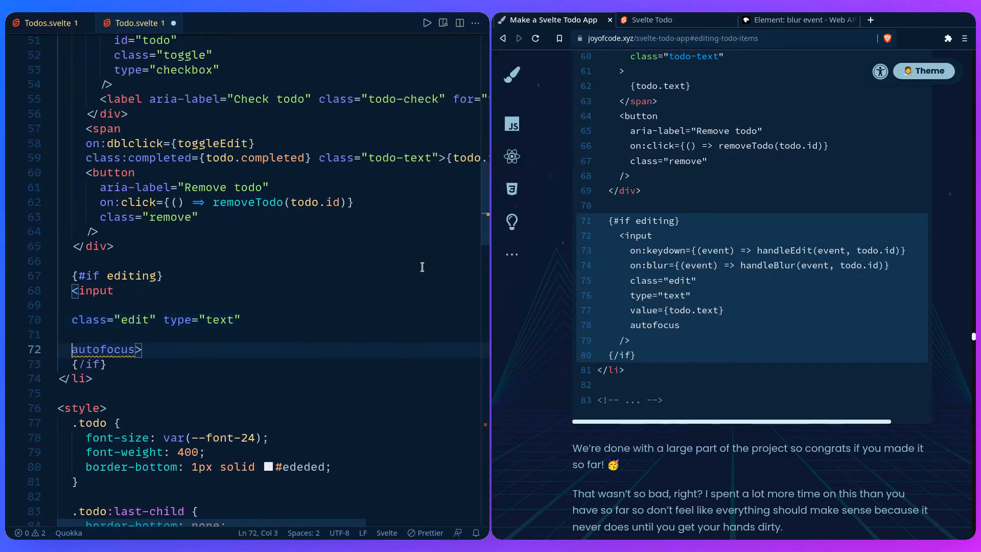
type("value={")
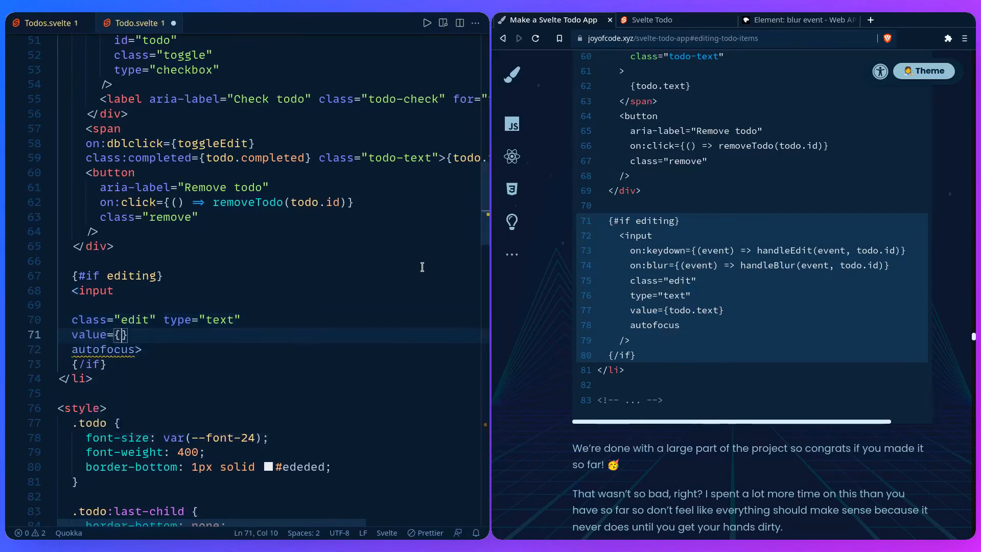
type("todo.text")
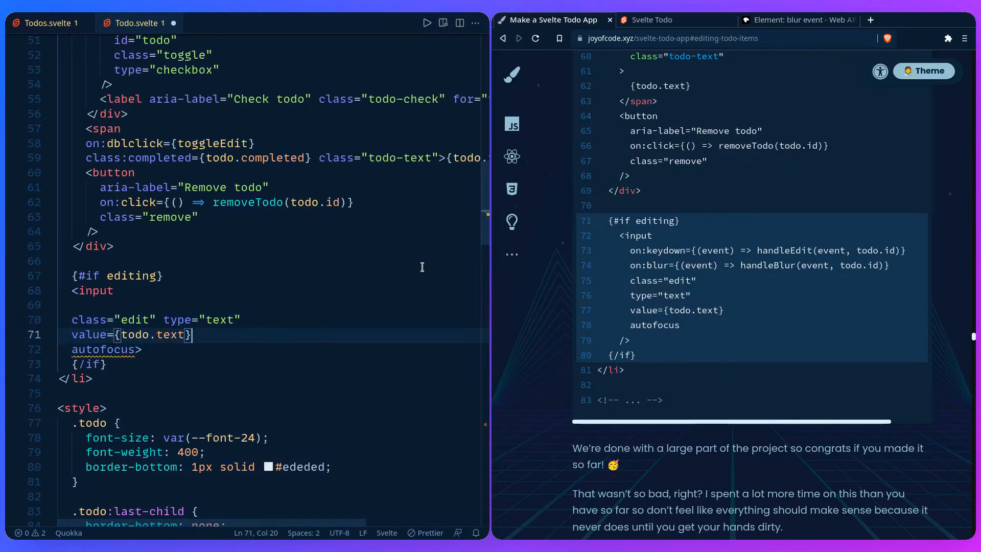
Step: Add on:keydown={(event) => handleEdit(event, todo.id)} to the edit input
type("on:keydown=")
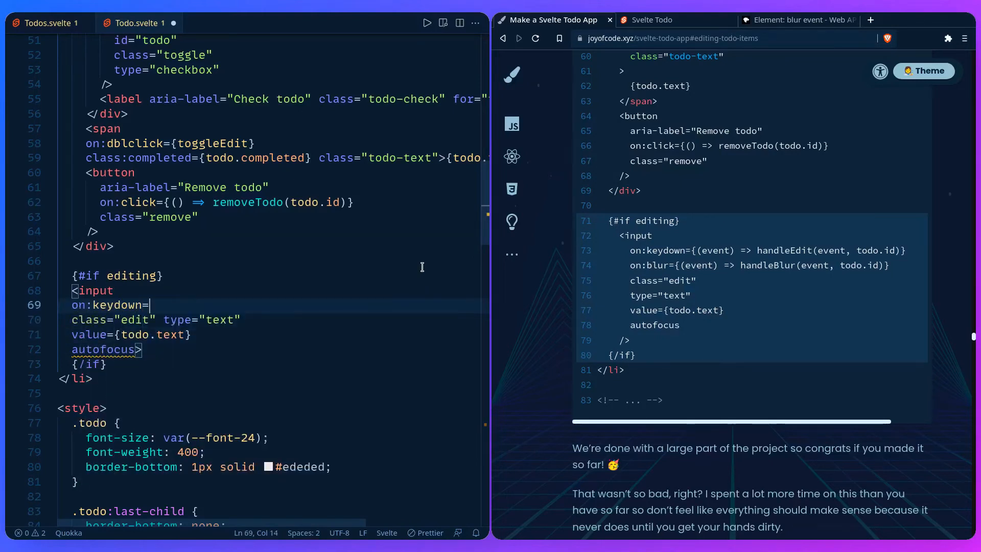
type("{(event) => ha")
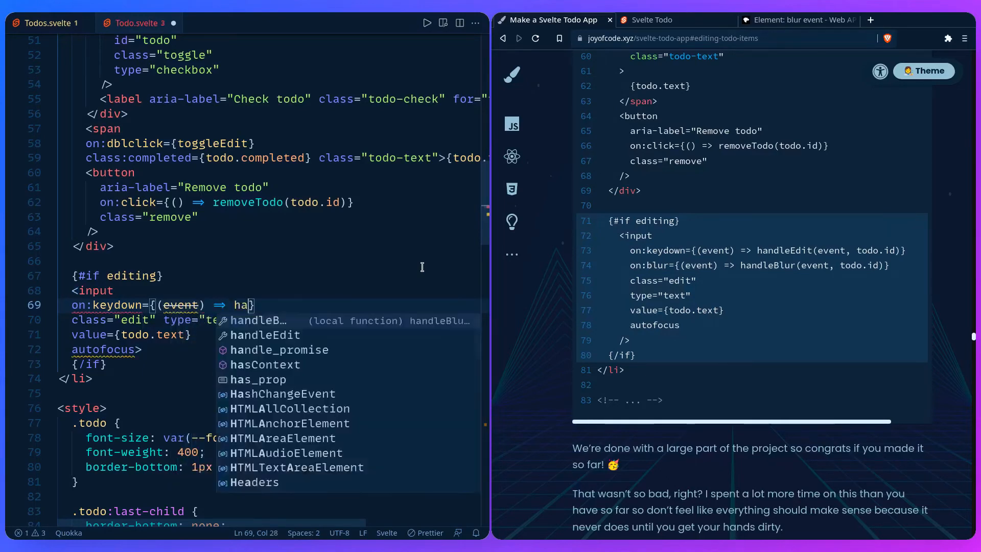
type("handleEdit(")
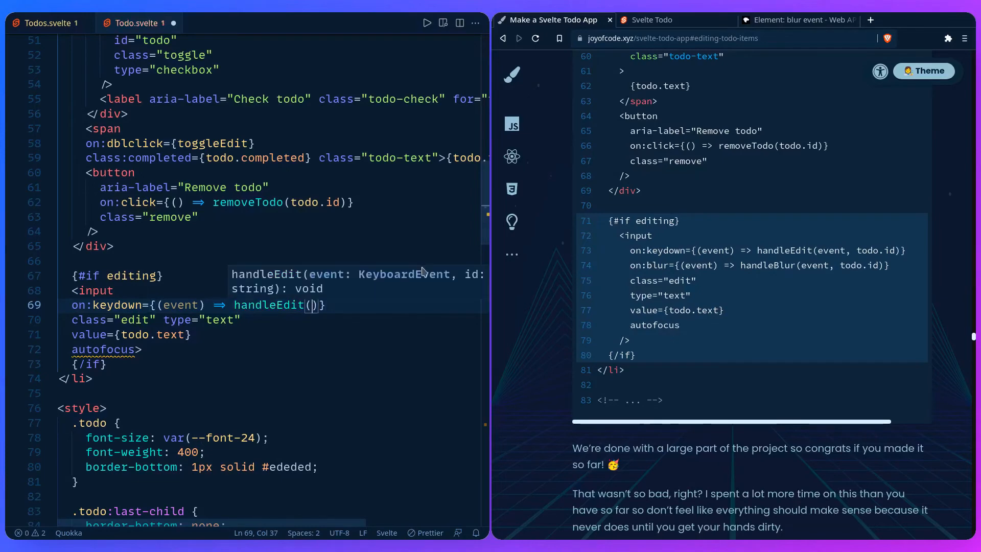
type("event, todo.")
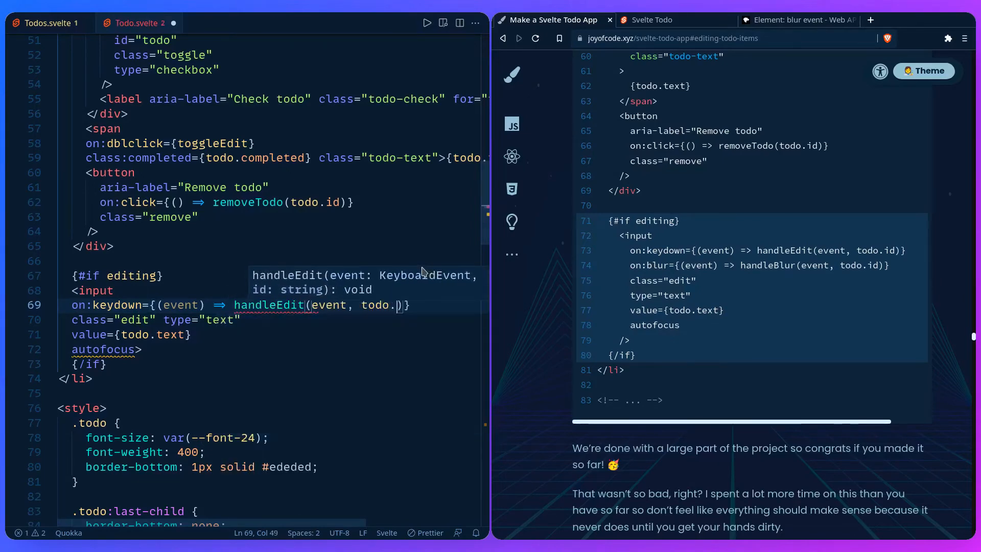
type("id")
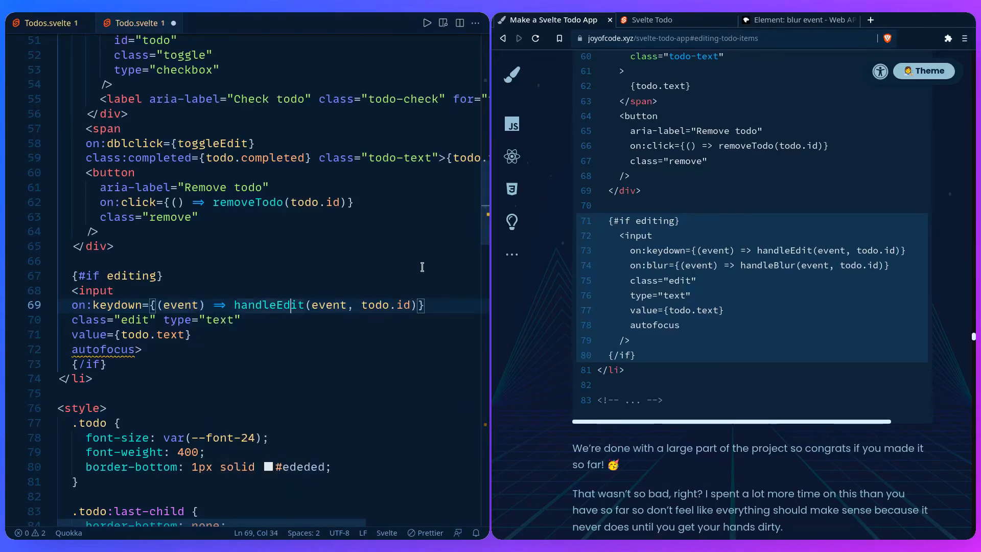
Step: Add an on:blur handler on the edit input calling handleBlur with the event and todo.id
left_click(213, 304)
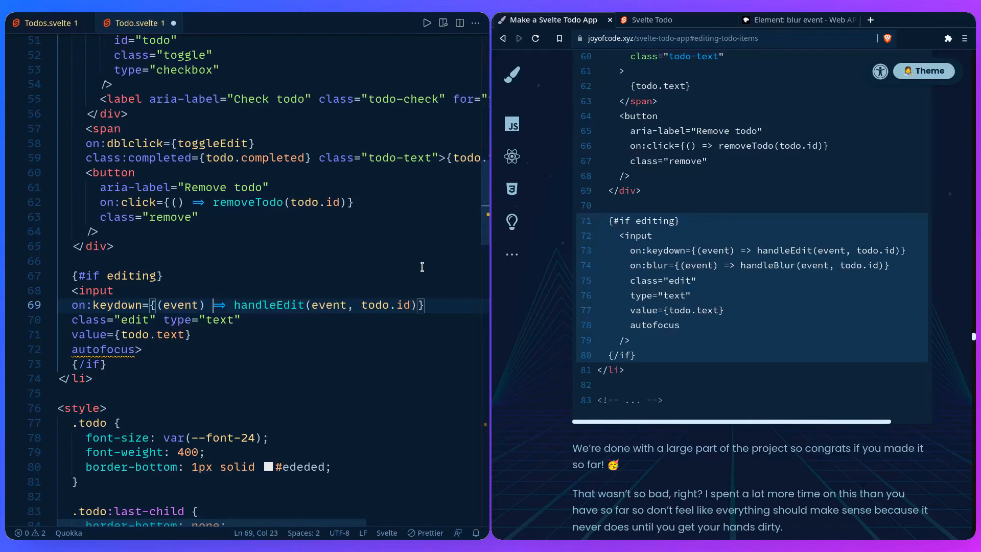
left_click(315, 305)
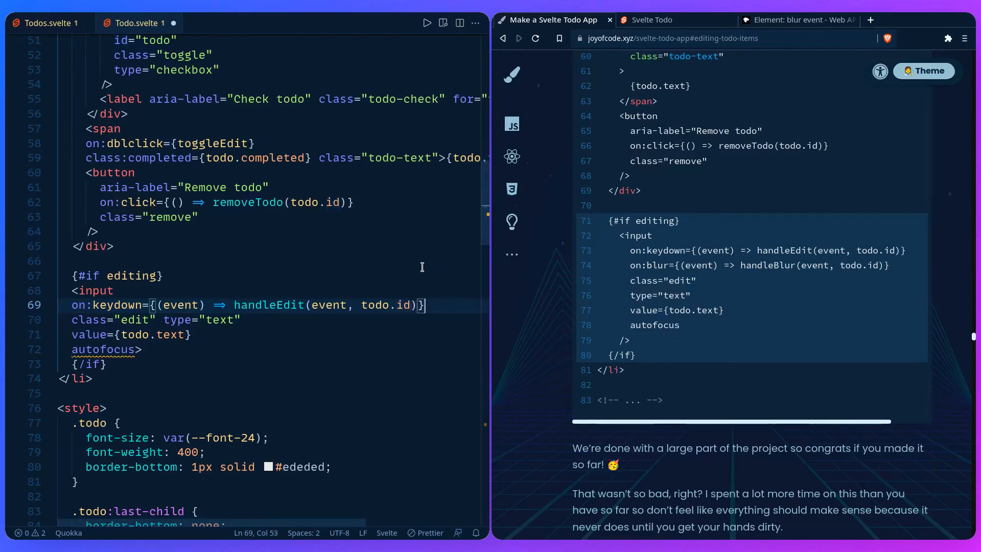
type("on")
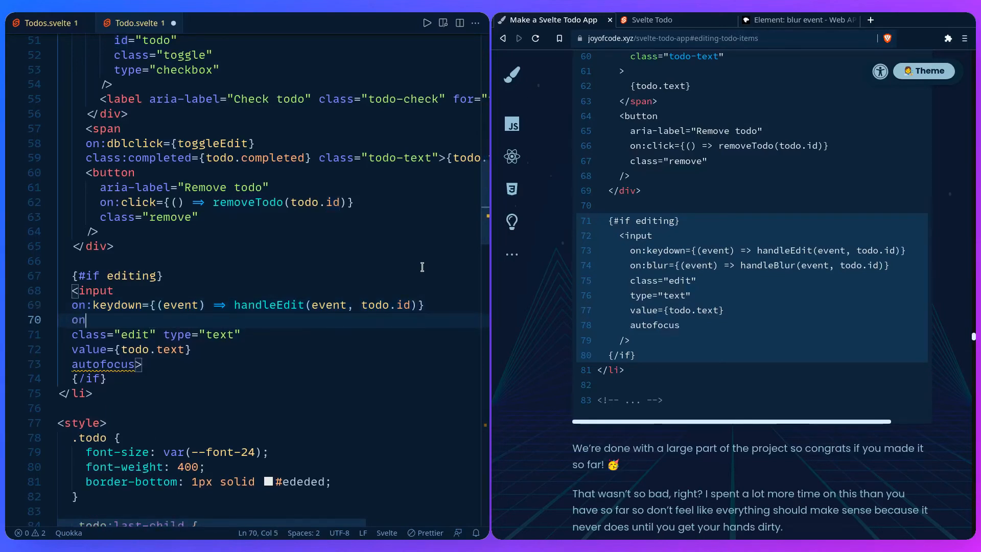
type(":blur={}")
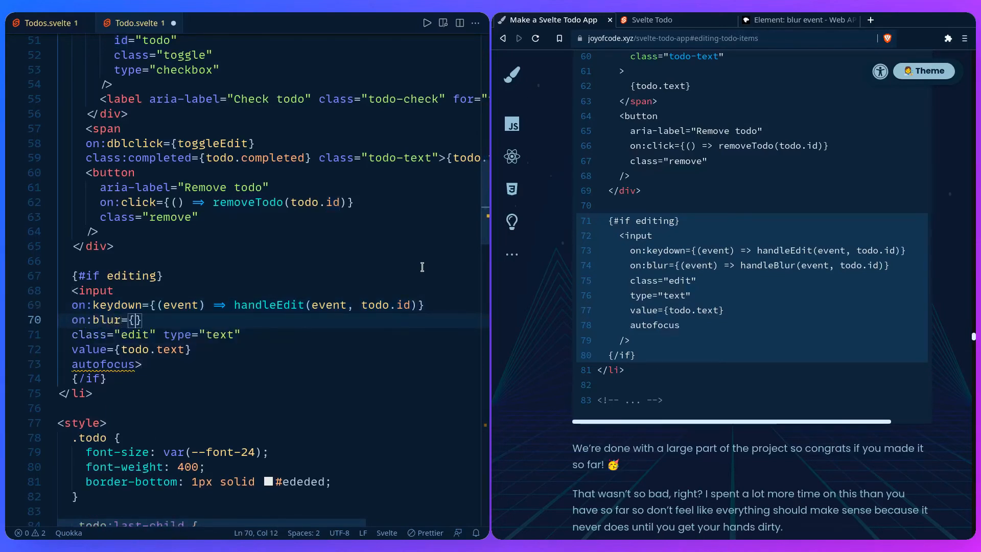
type("(event) ⇒ handleBlur(event, todo.id")
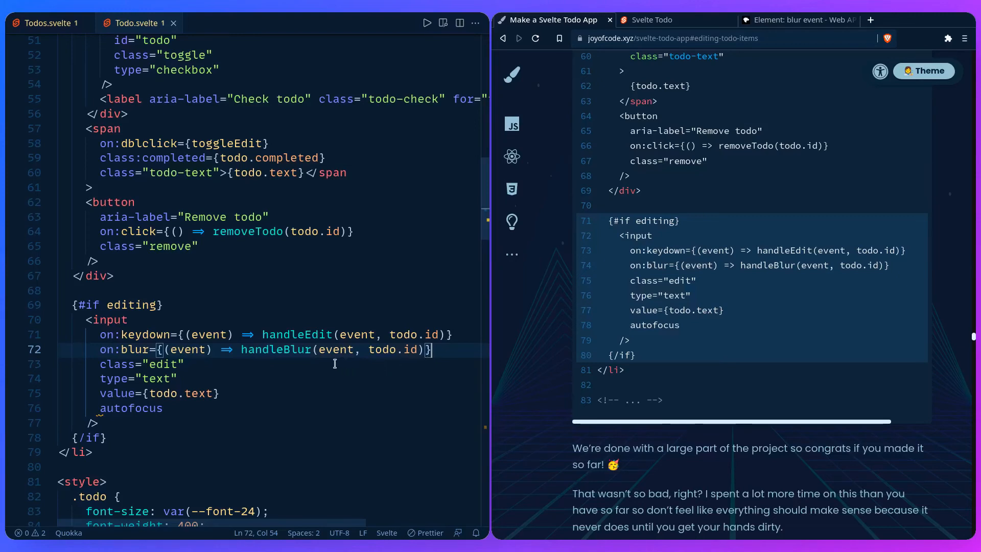
mouse_move(214, 334)
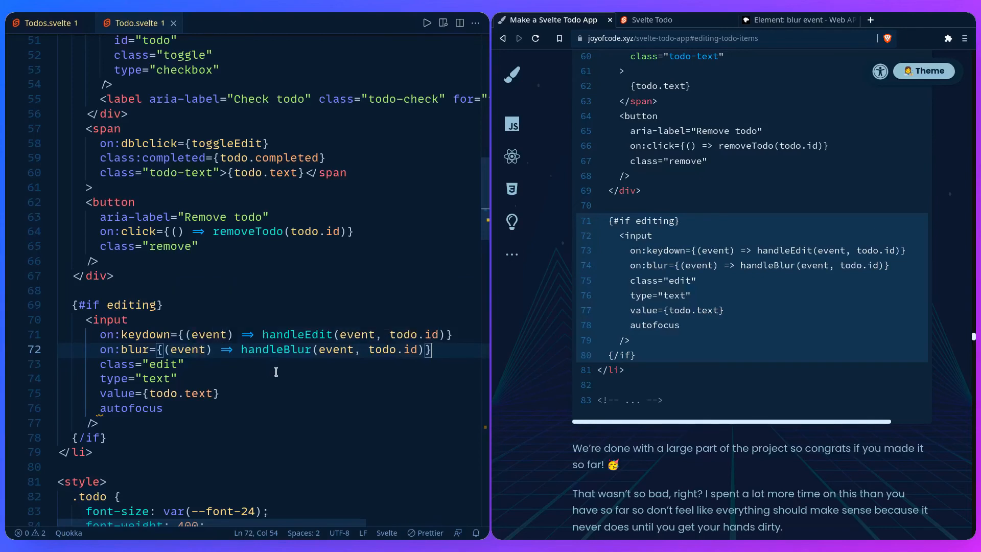
Step: In the localhost app, edit Todo 2 to 'Edit', then 'Edit!', and return to the tutorial tab
left_click(655, 19)
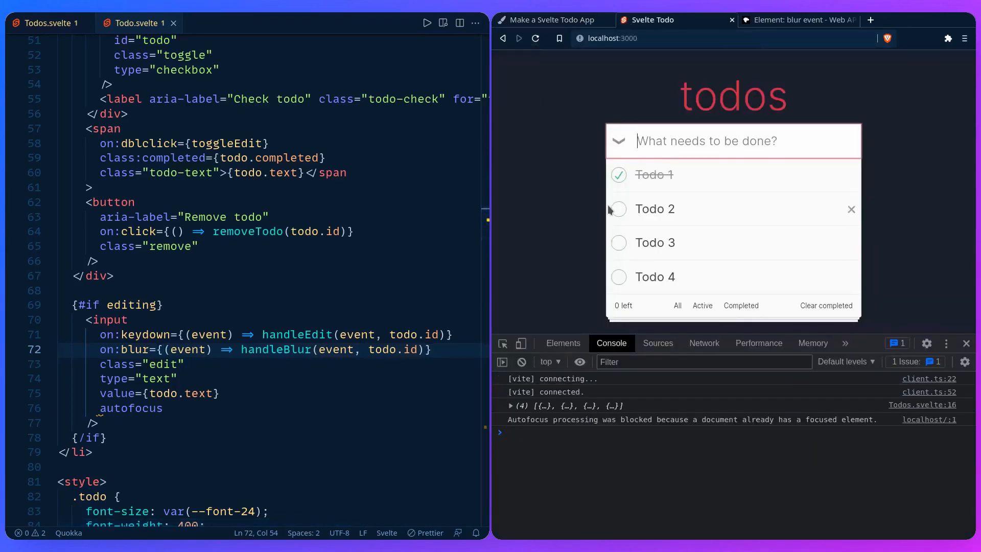
double_click(654, 208)
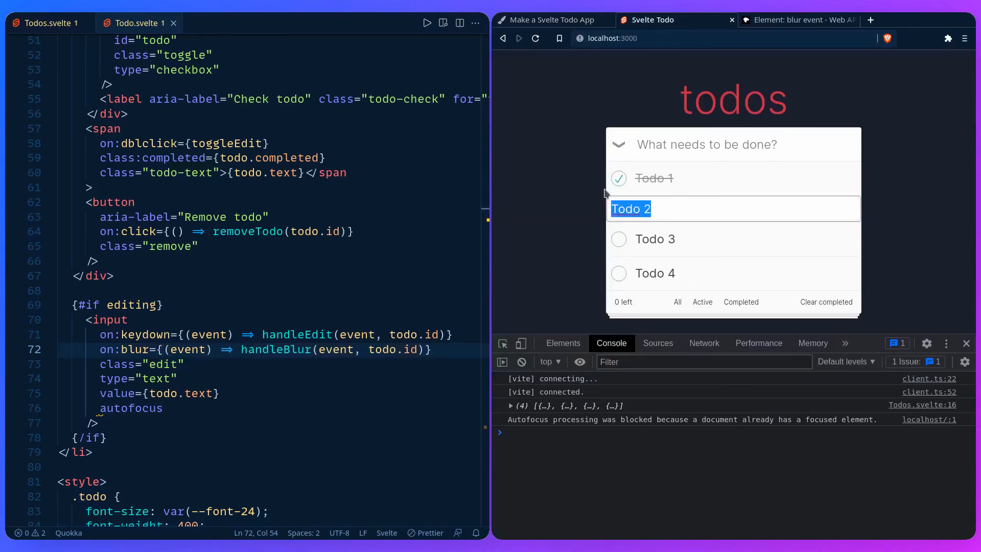
type("Edit")
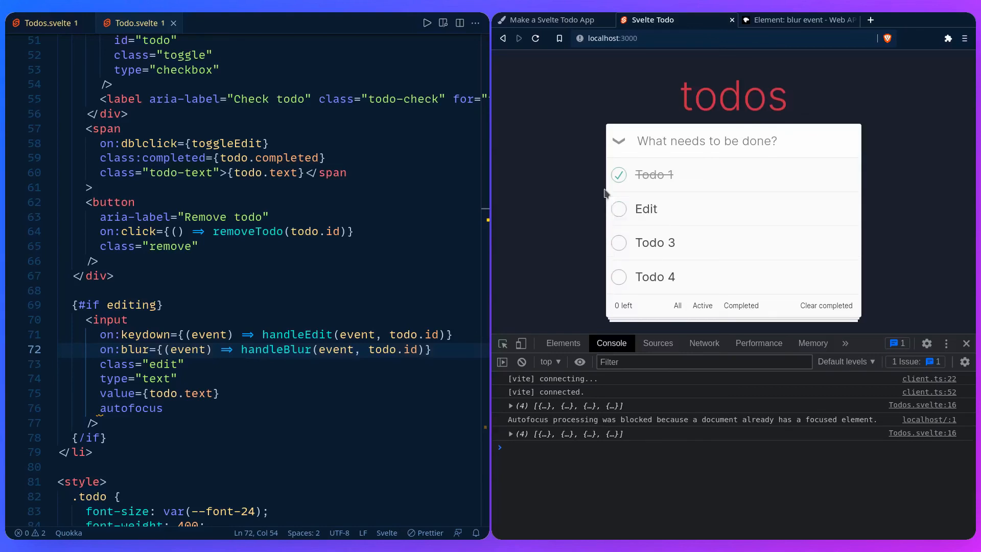
double_click(644, 208)
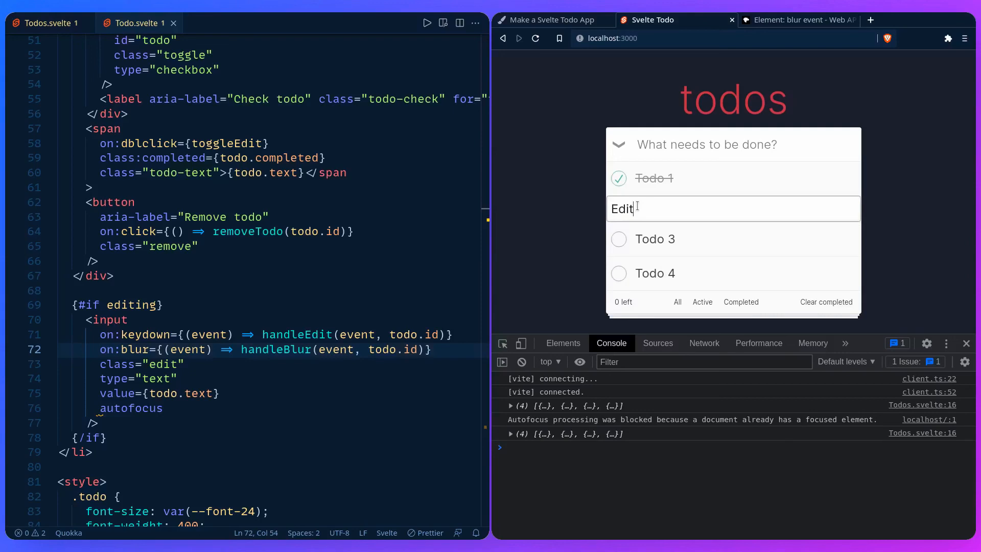
type("!")
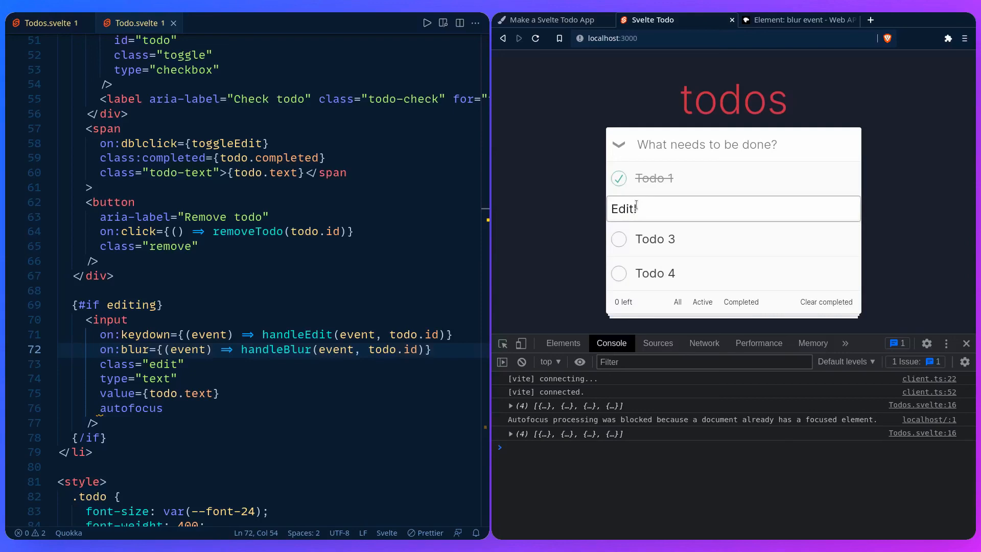
mouse_move(582, 212)
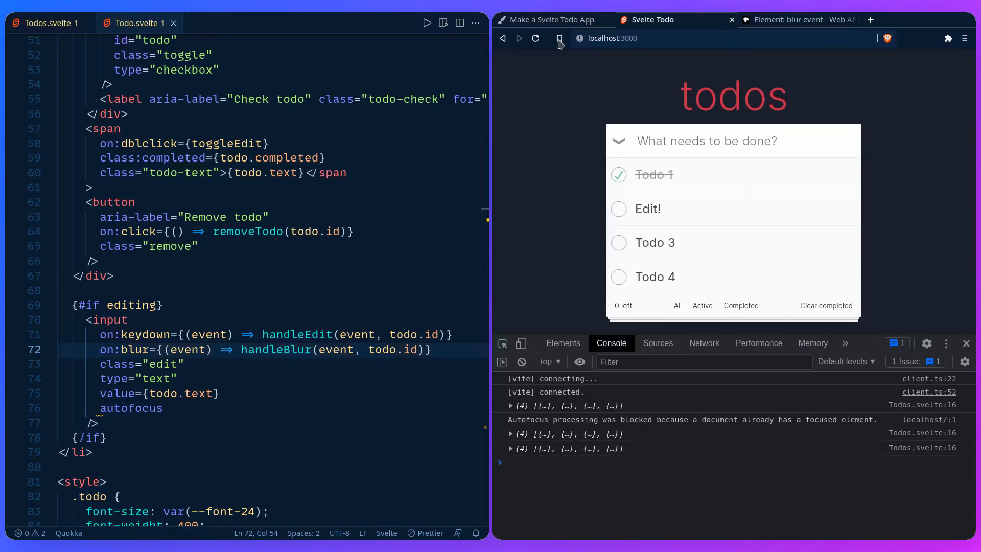
left_click(549, 19)
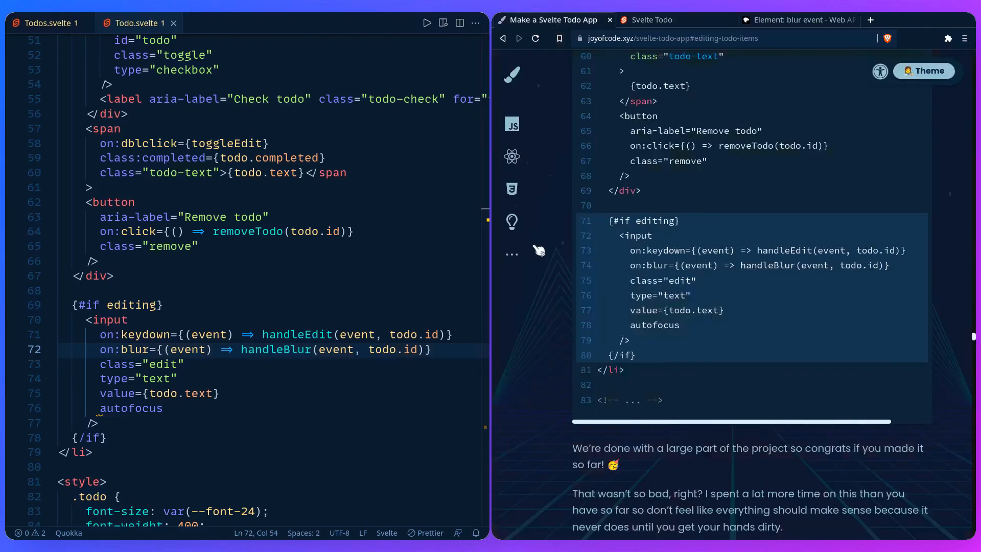